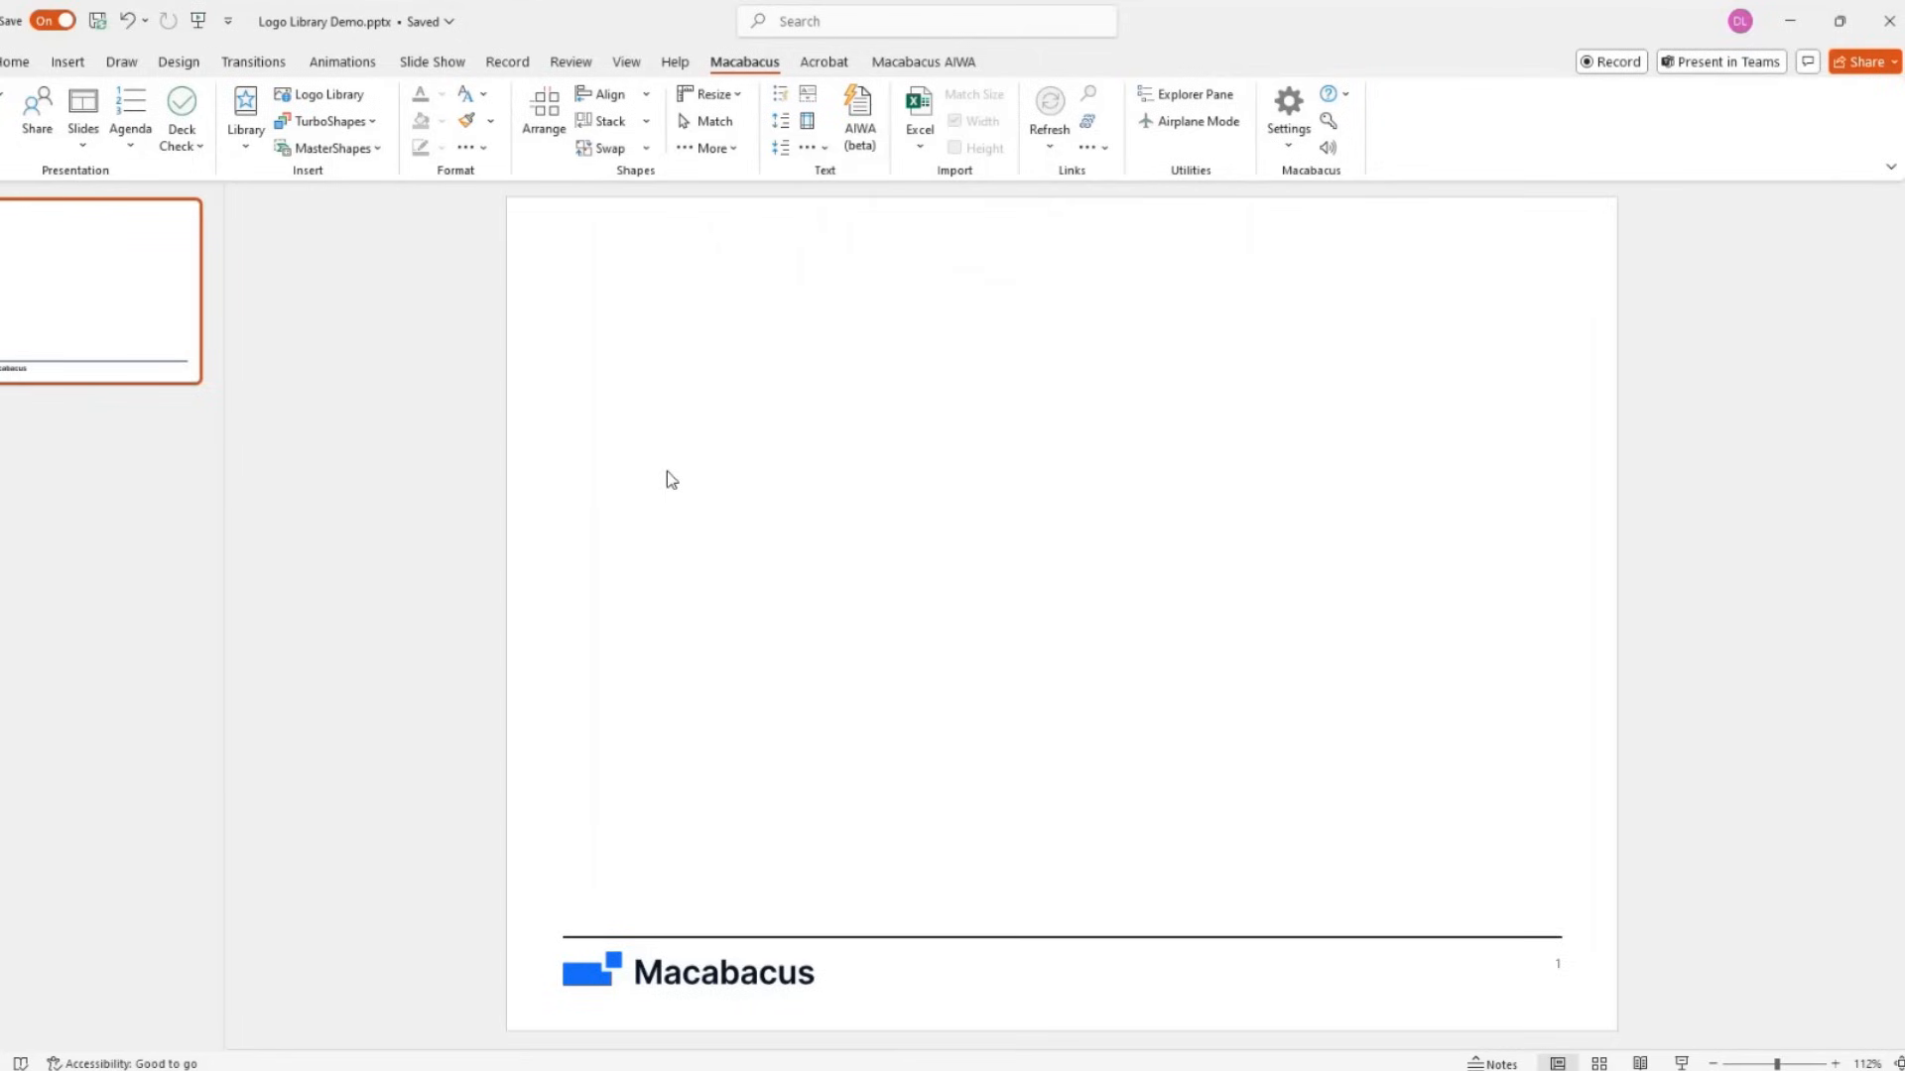
mouse_move(690, 440)
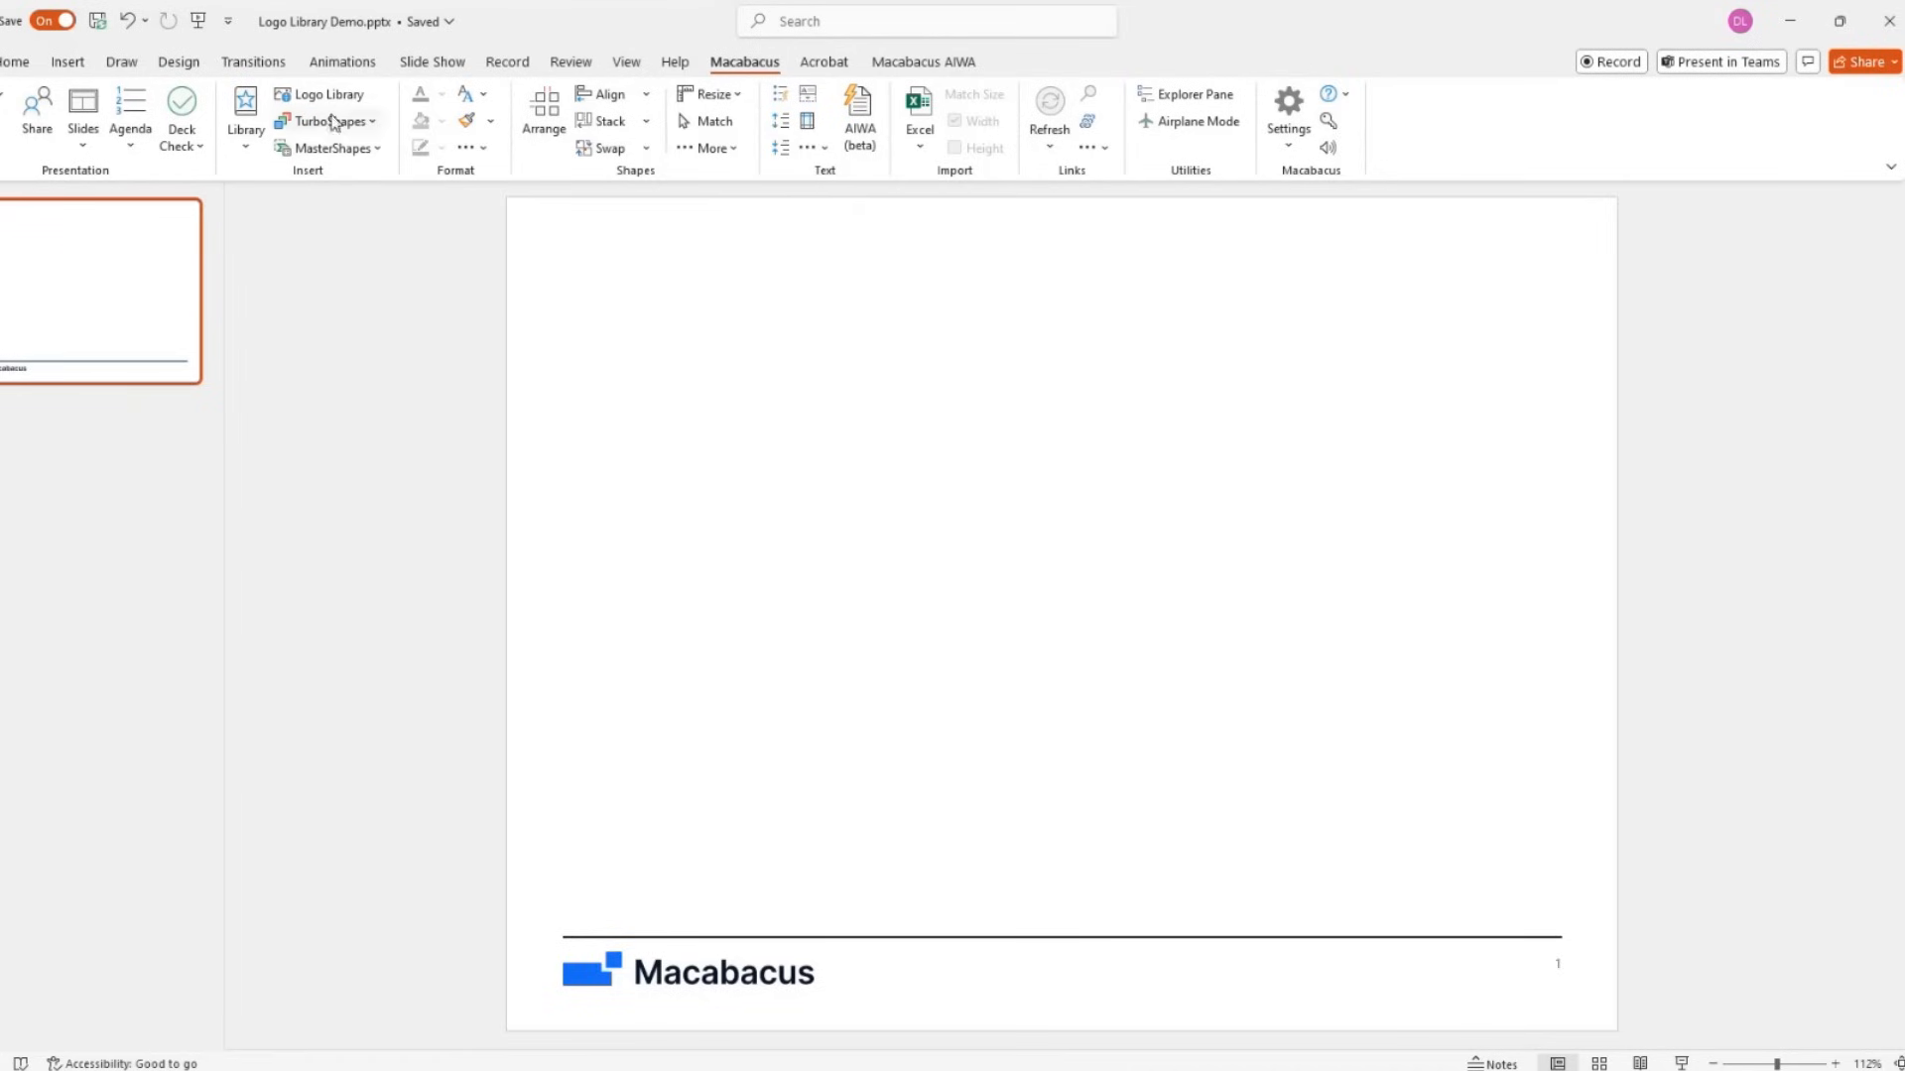
In the Macabacus Logo Library, search for Google and select its wordmark logo
left_click(328, 94)
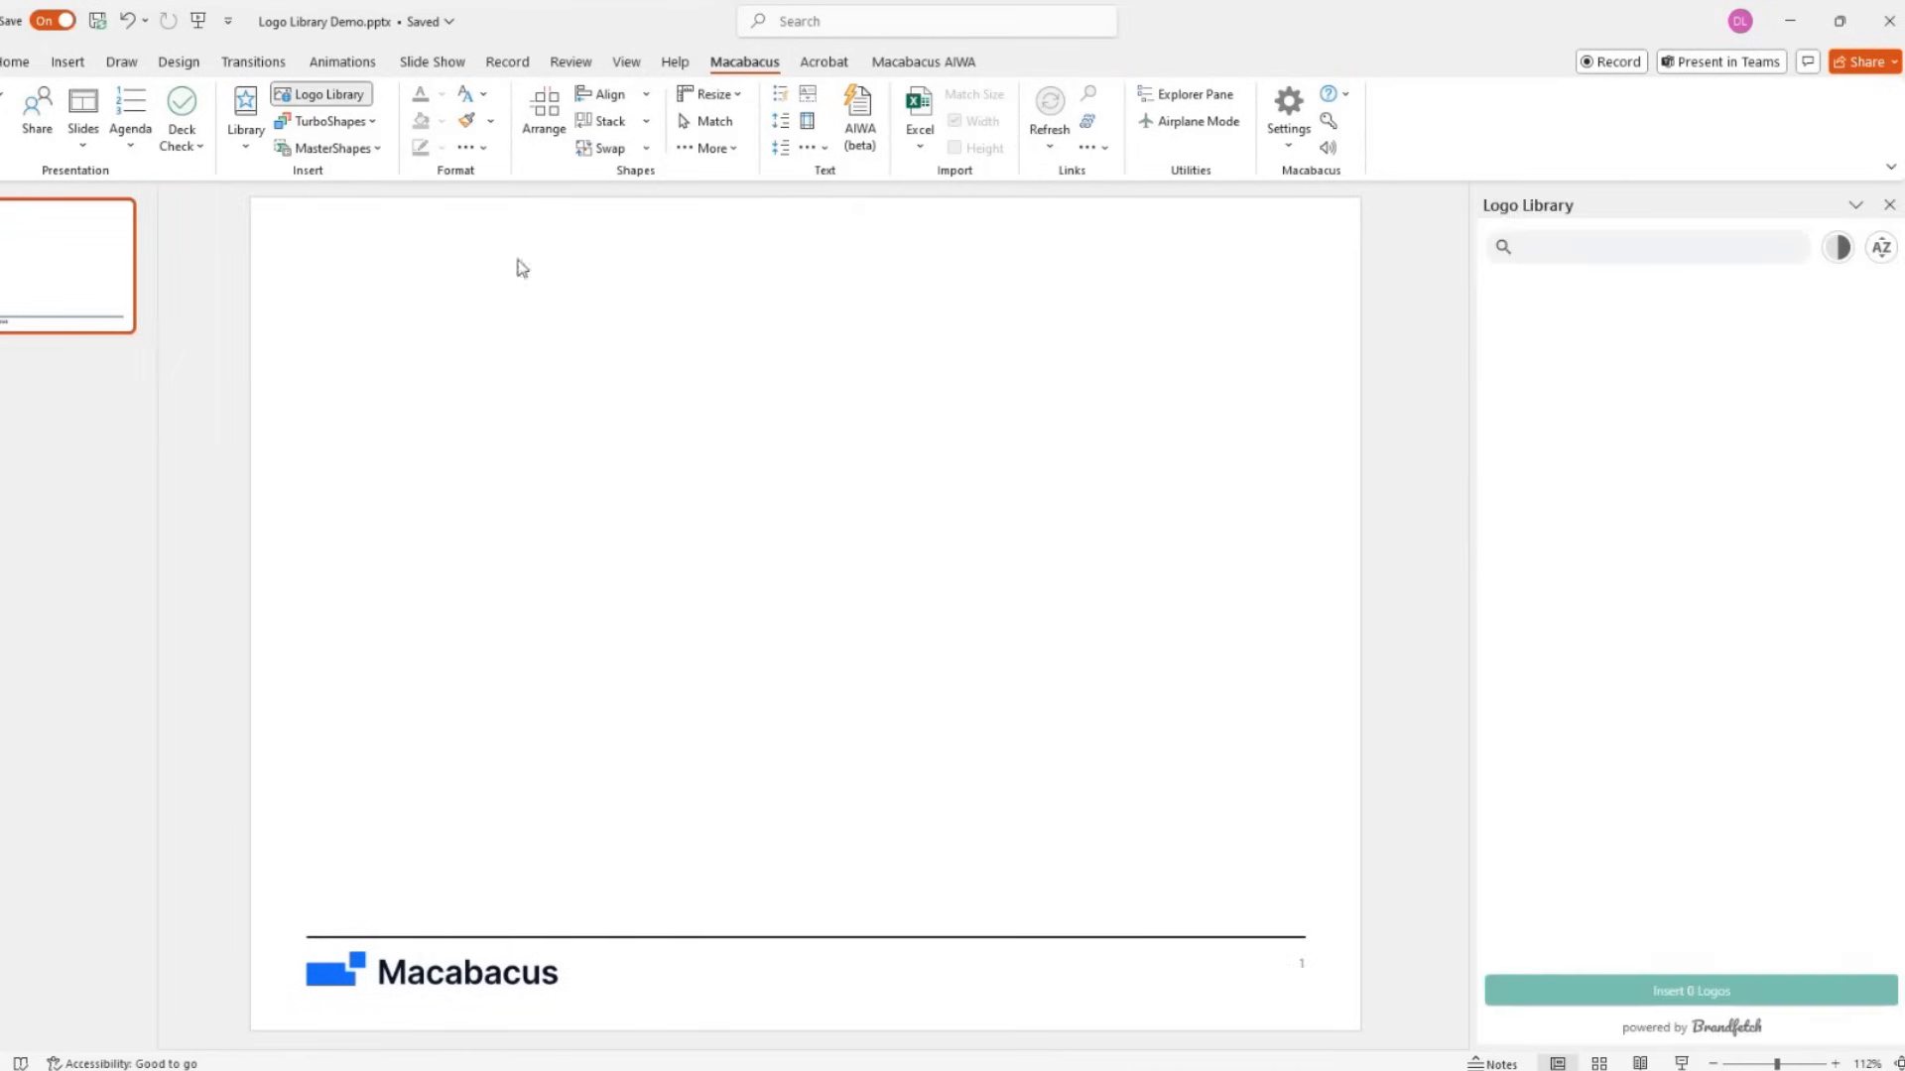
left_click(1646, 246)
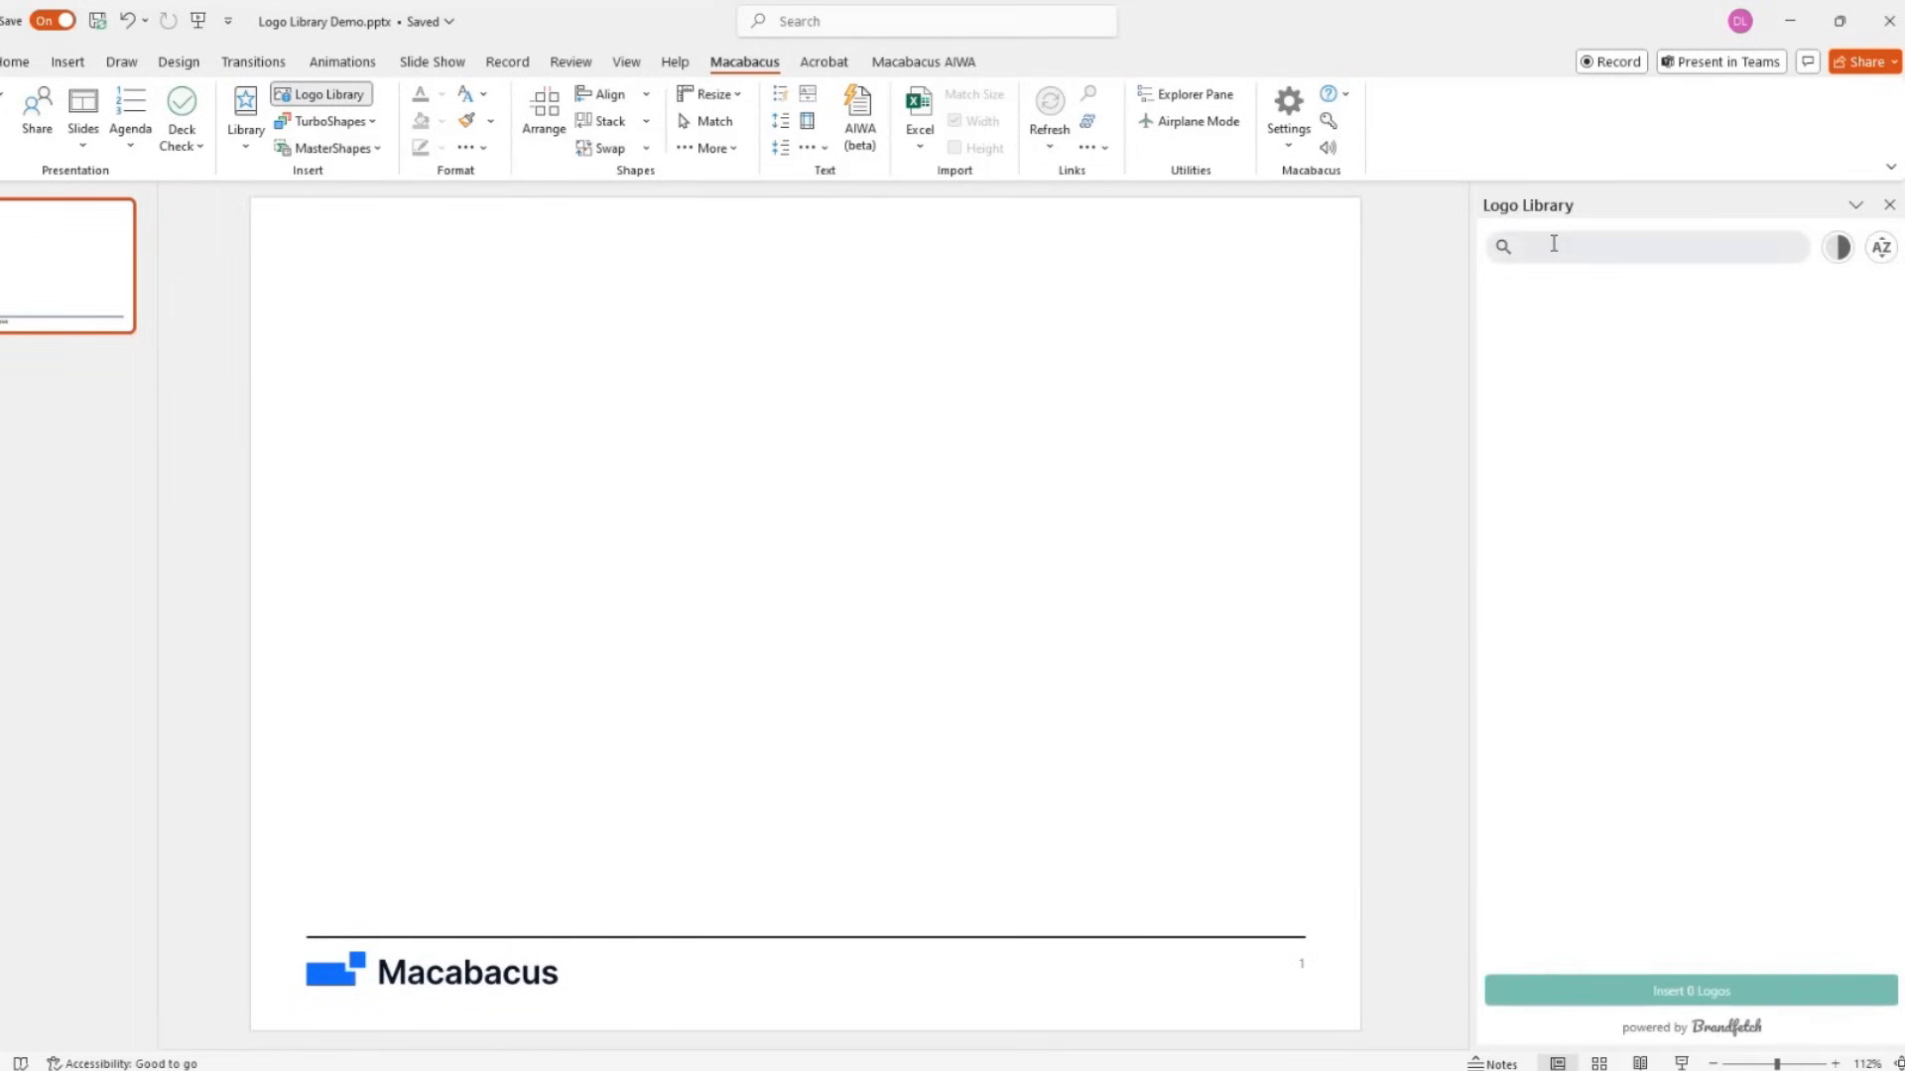
type("google")
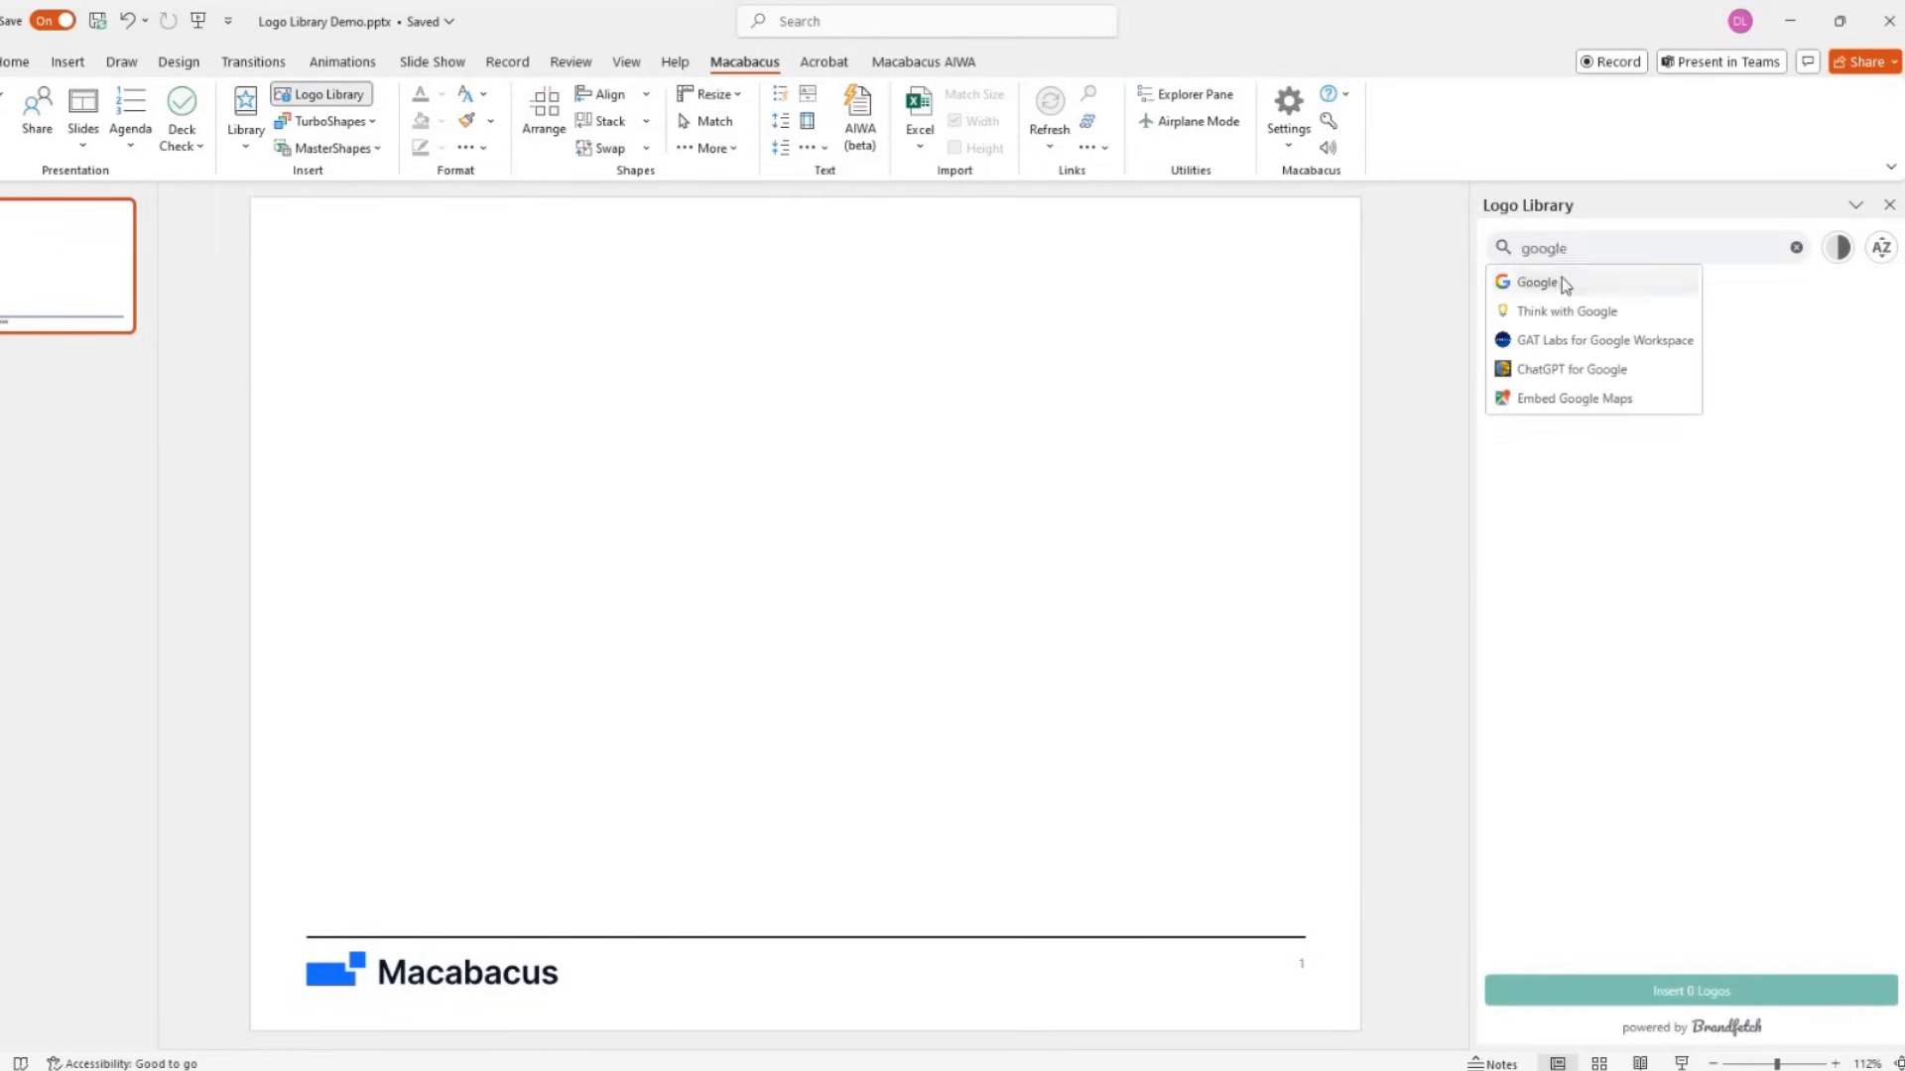
left_click(1536, 282)
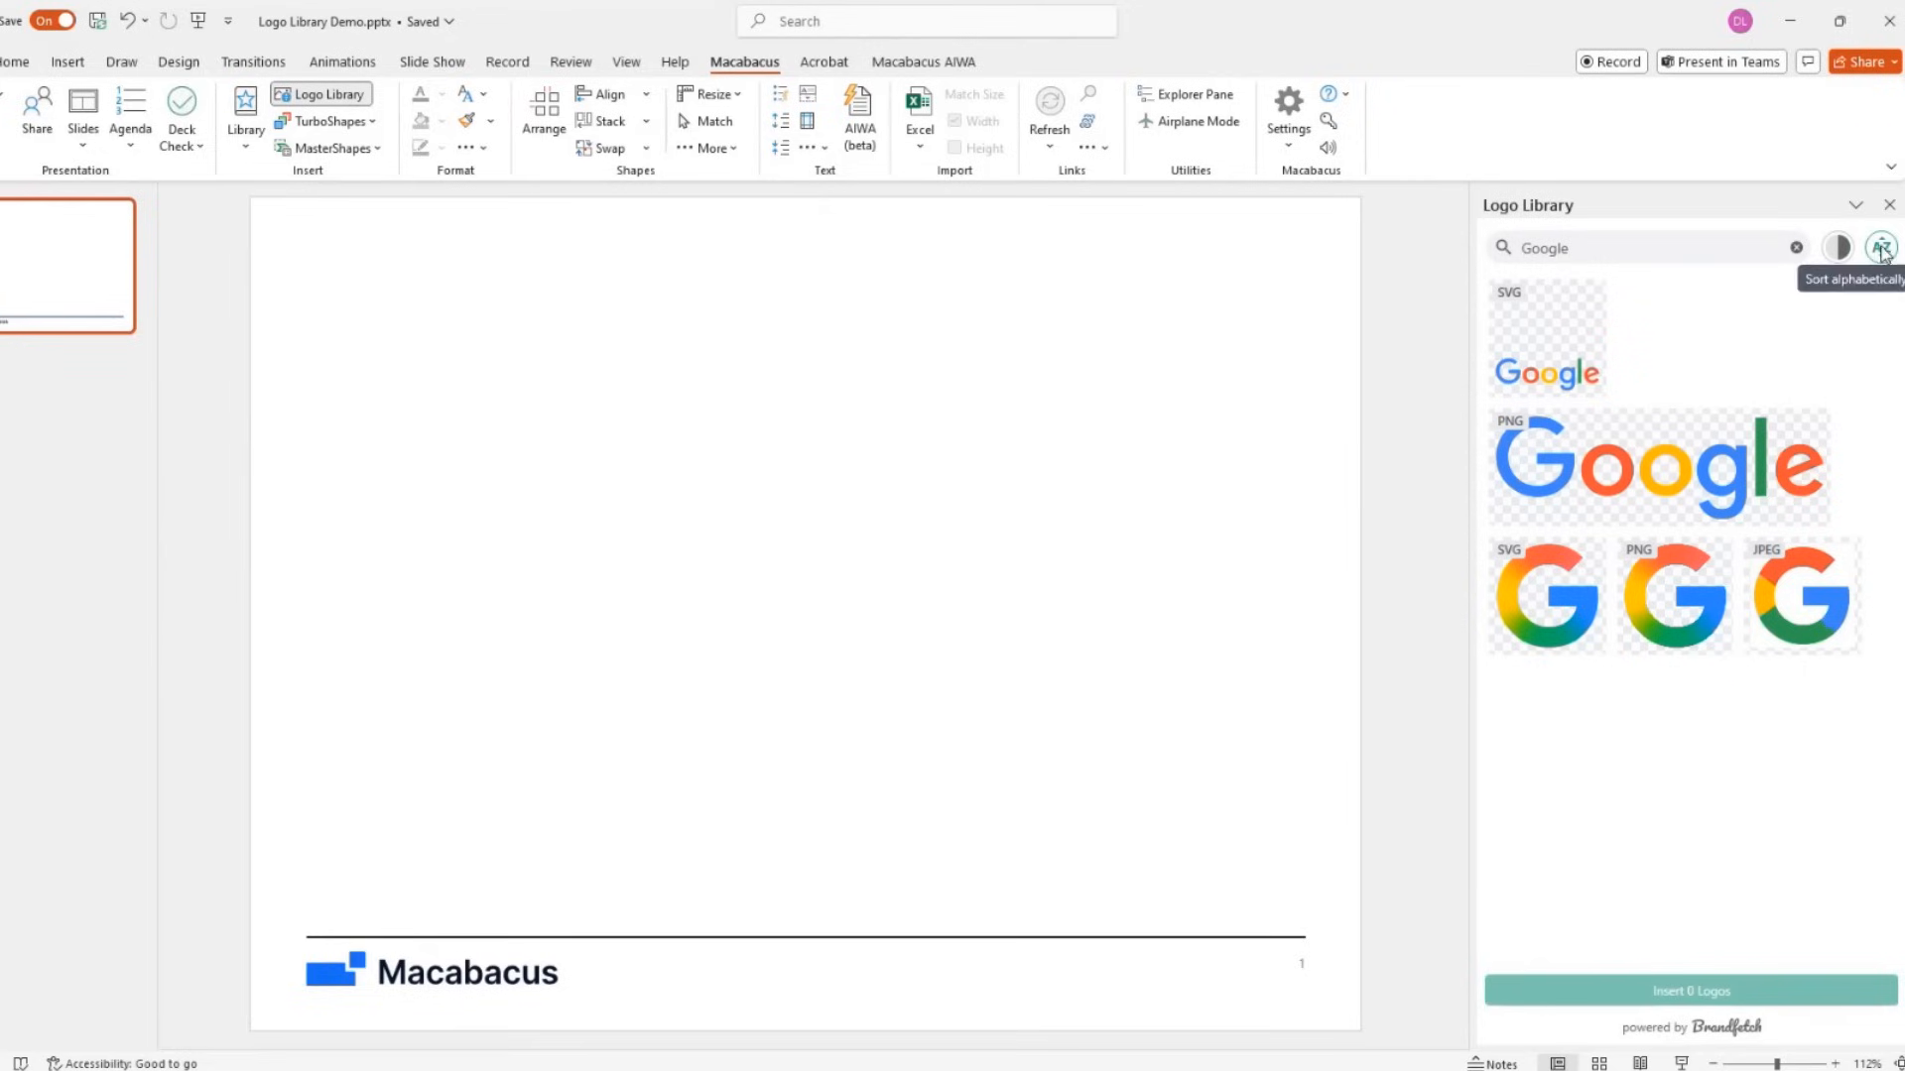
left_click(1882, 248)
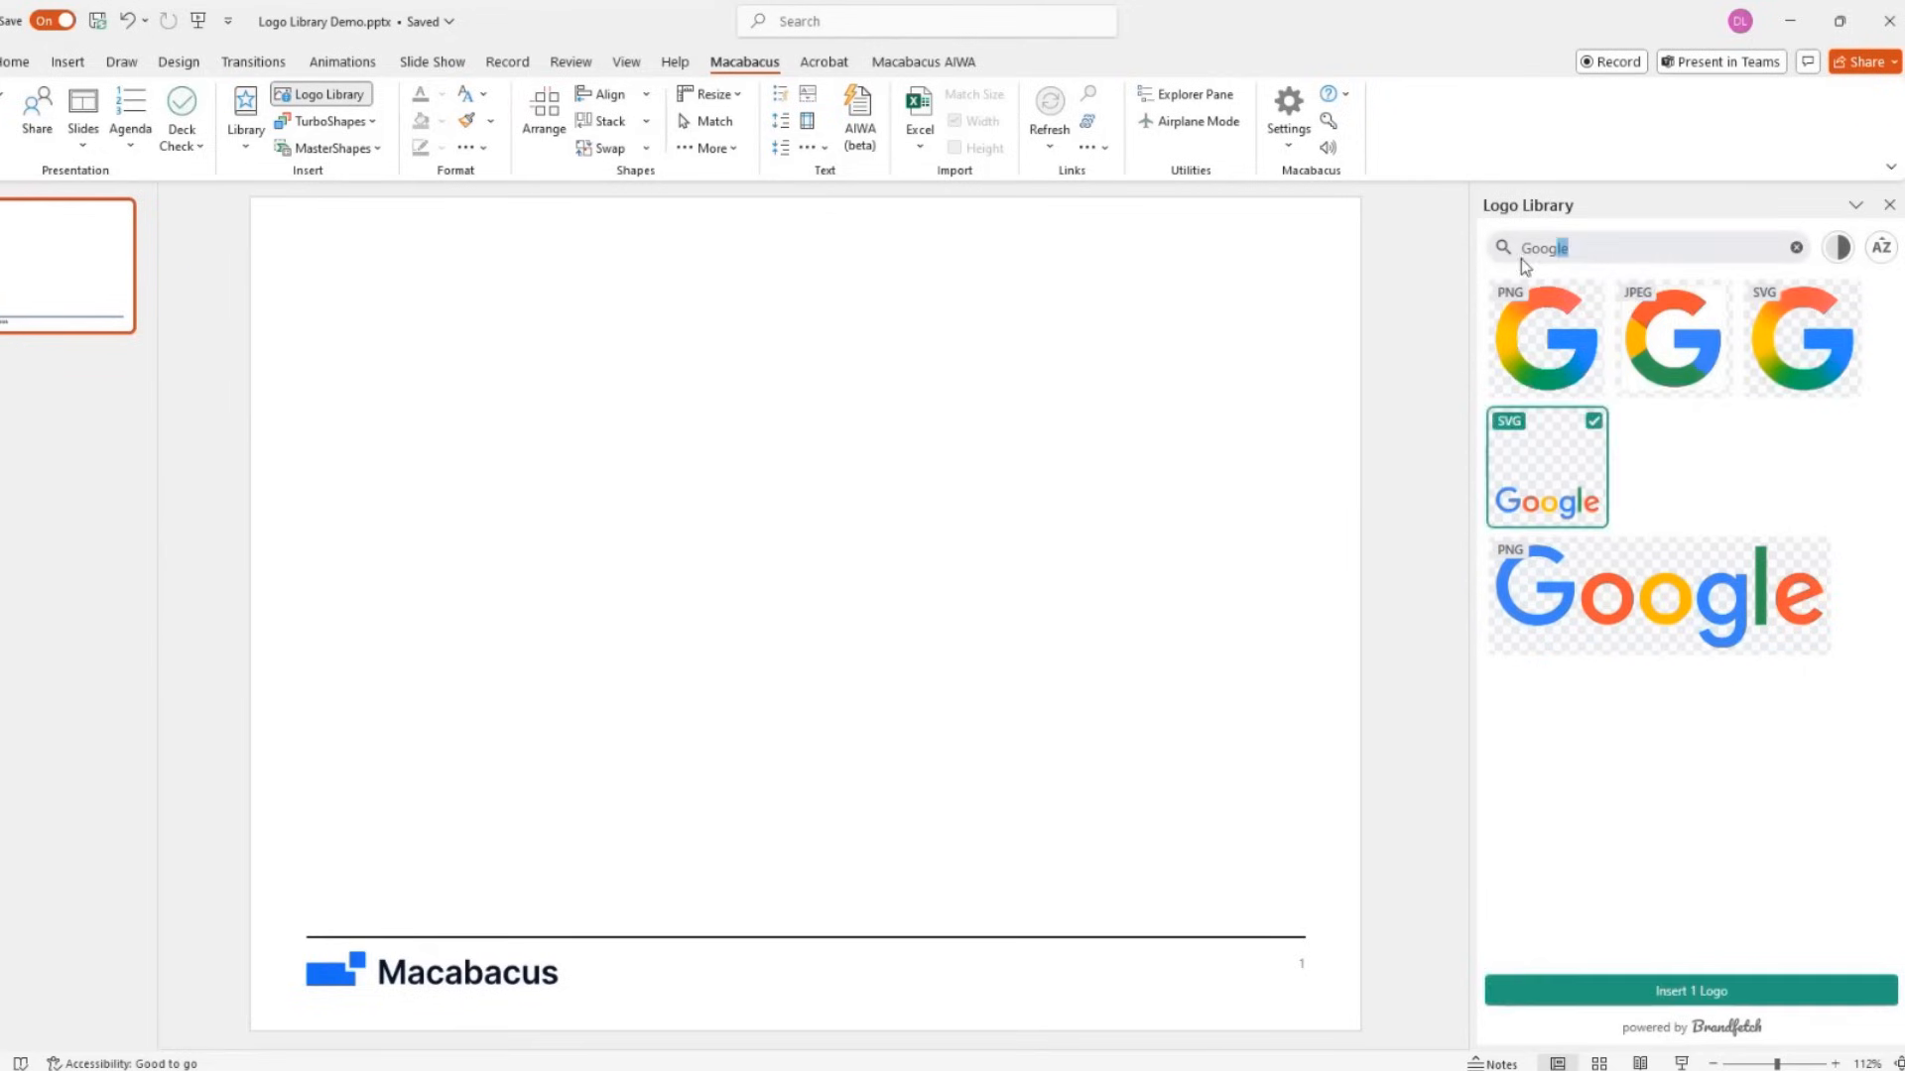
Add the black Apple logo and the Samsung logos, then insert all four logos
type("Apple")
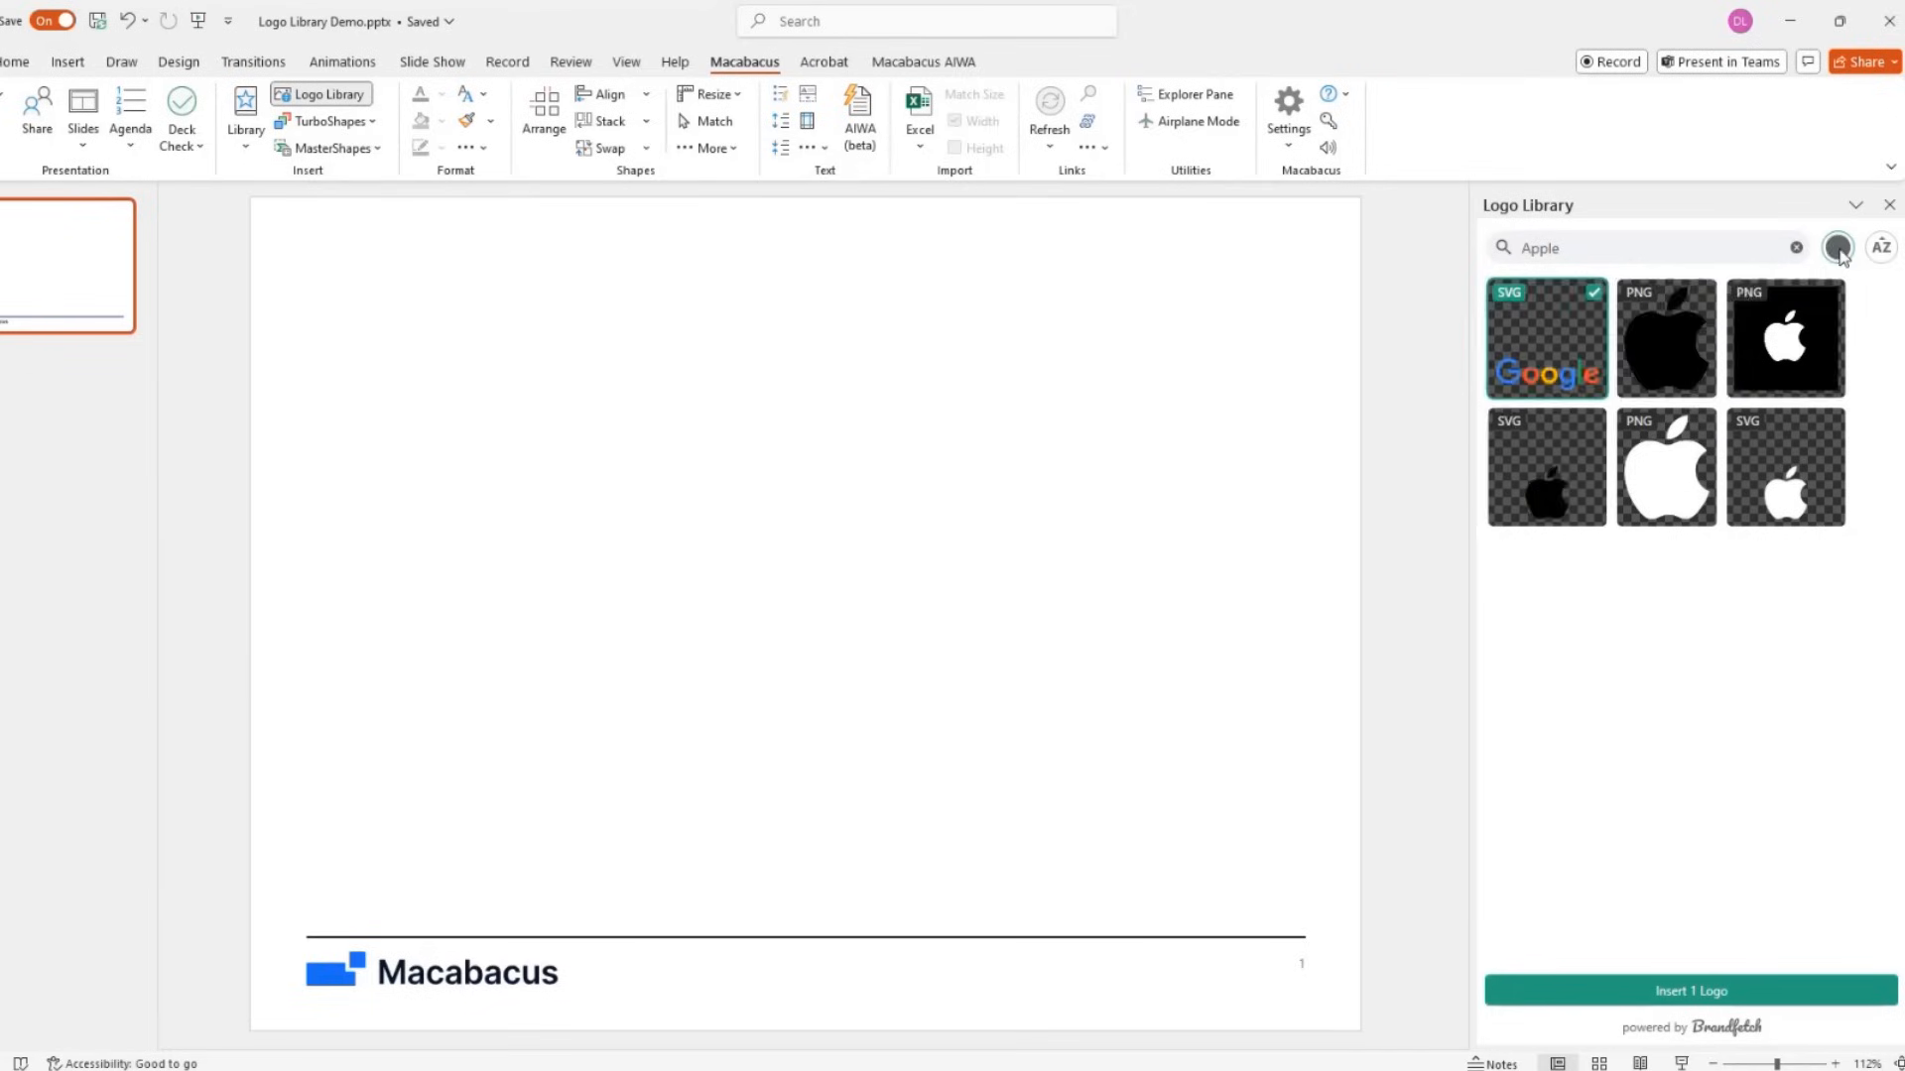
left_click(1546, 467)
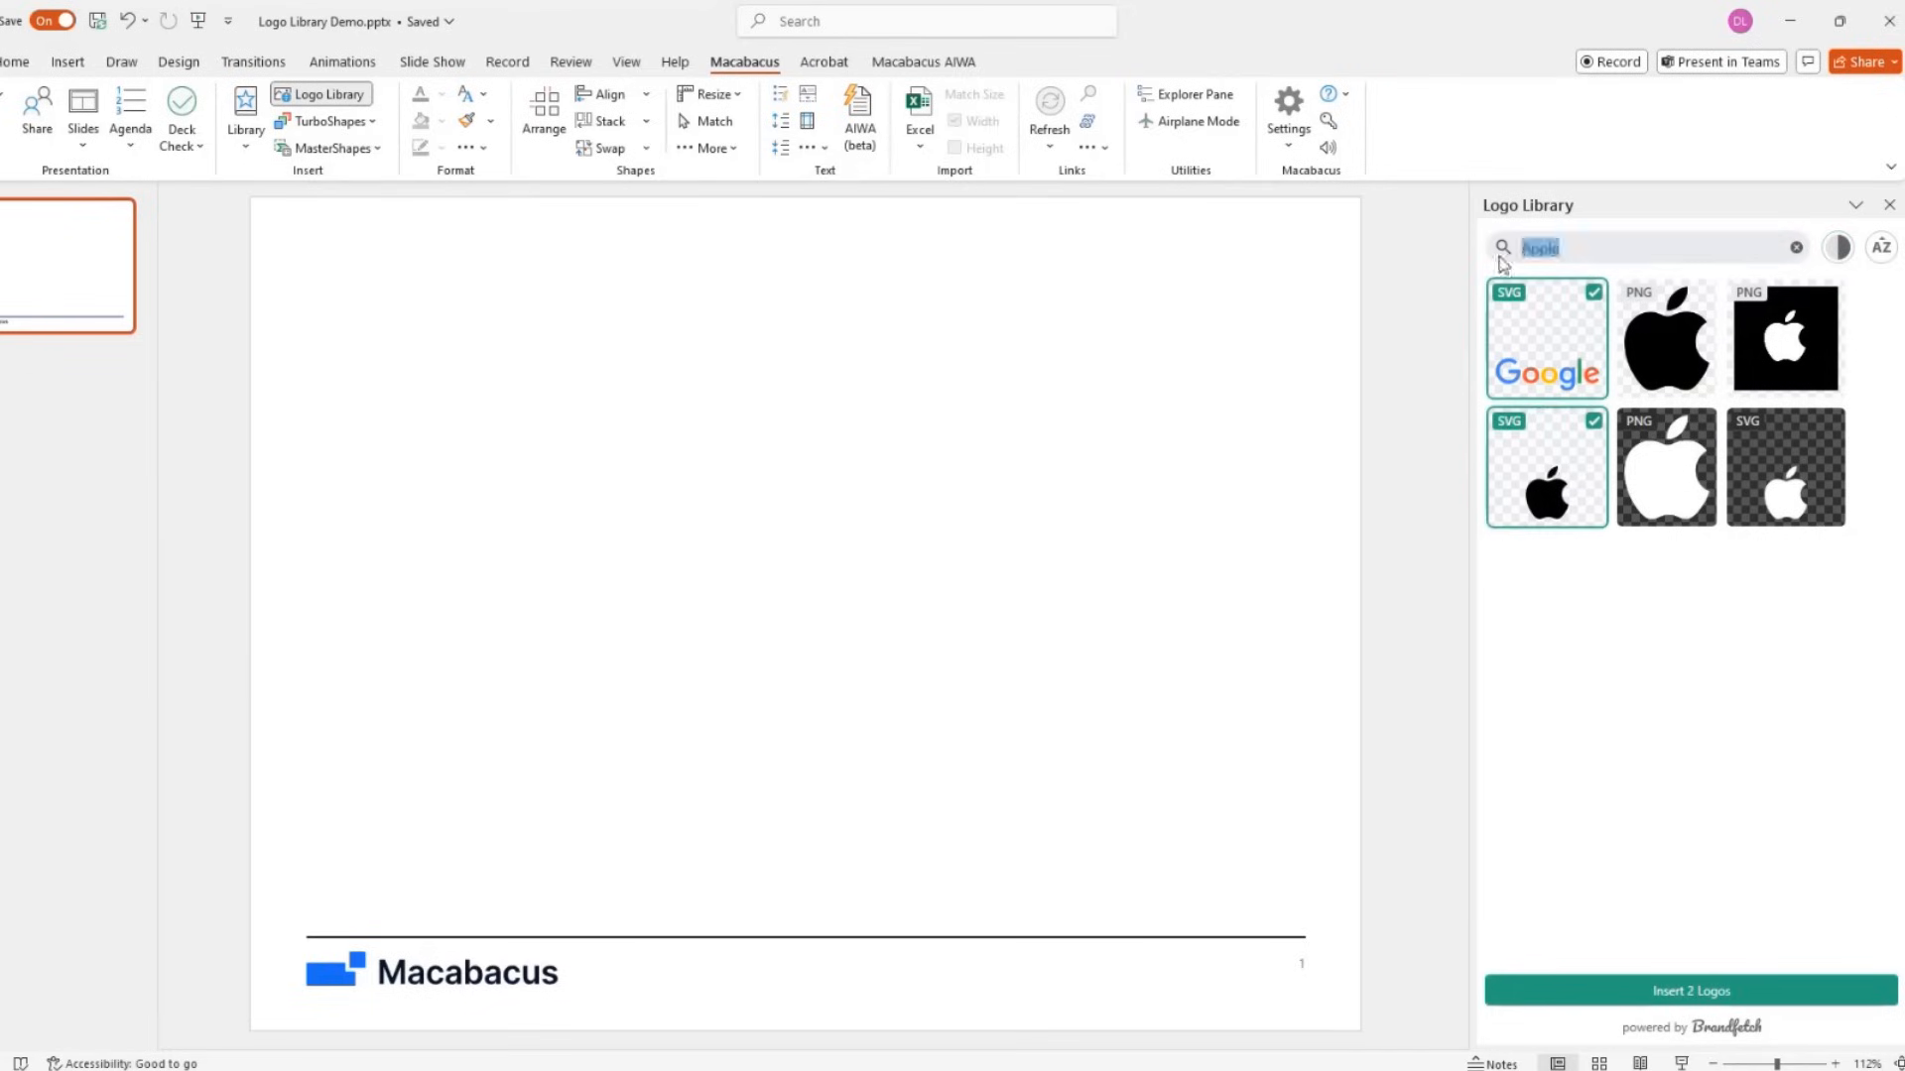
type("samsung")
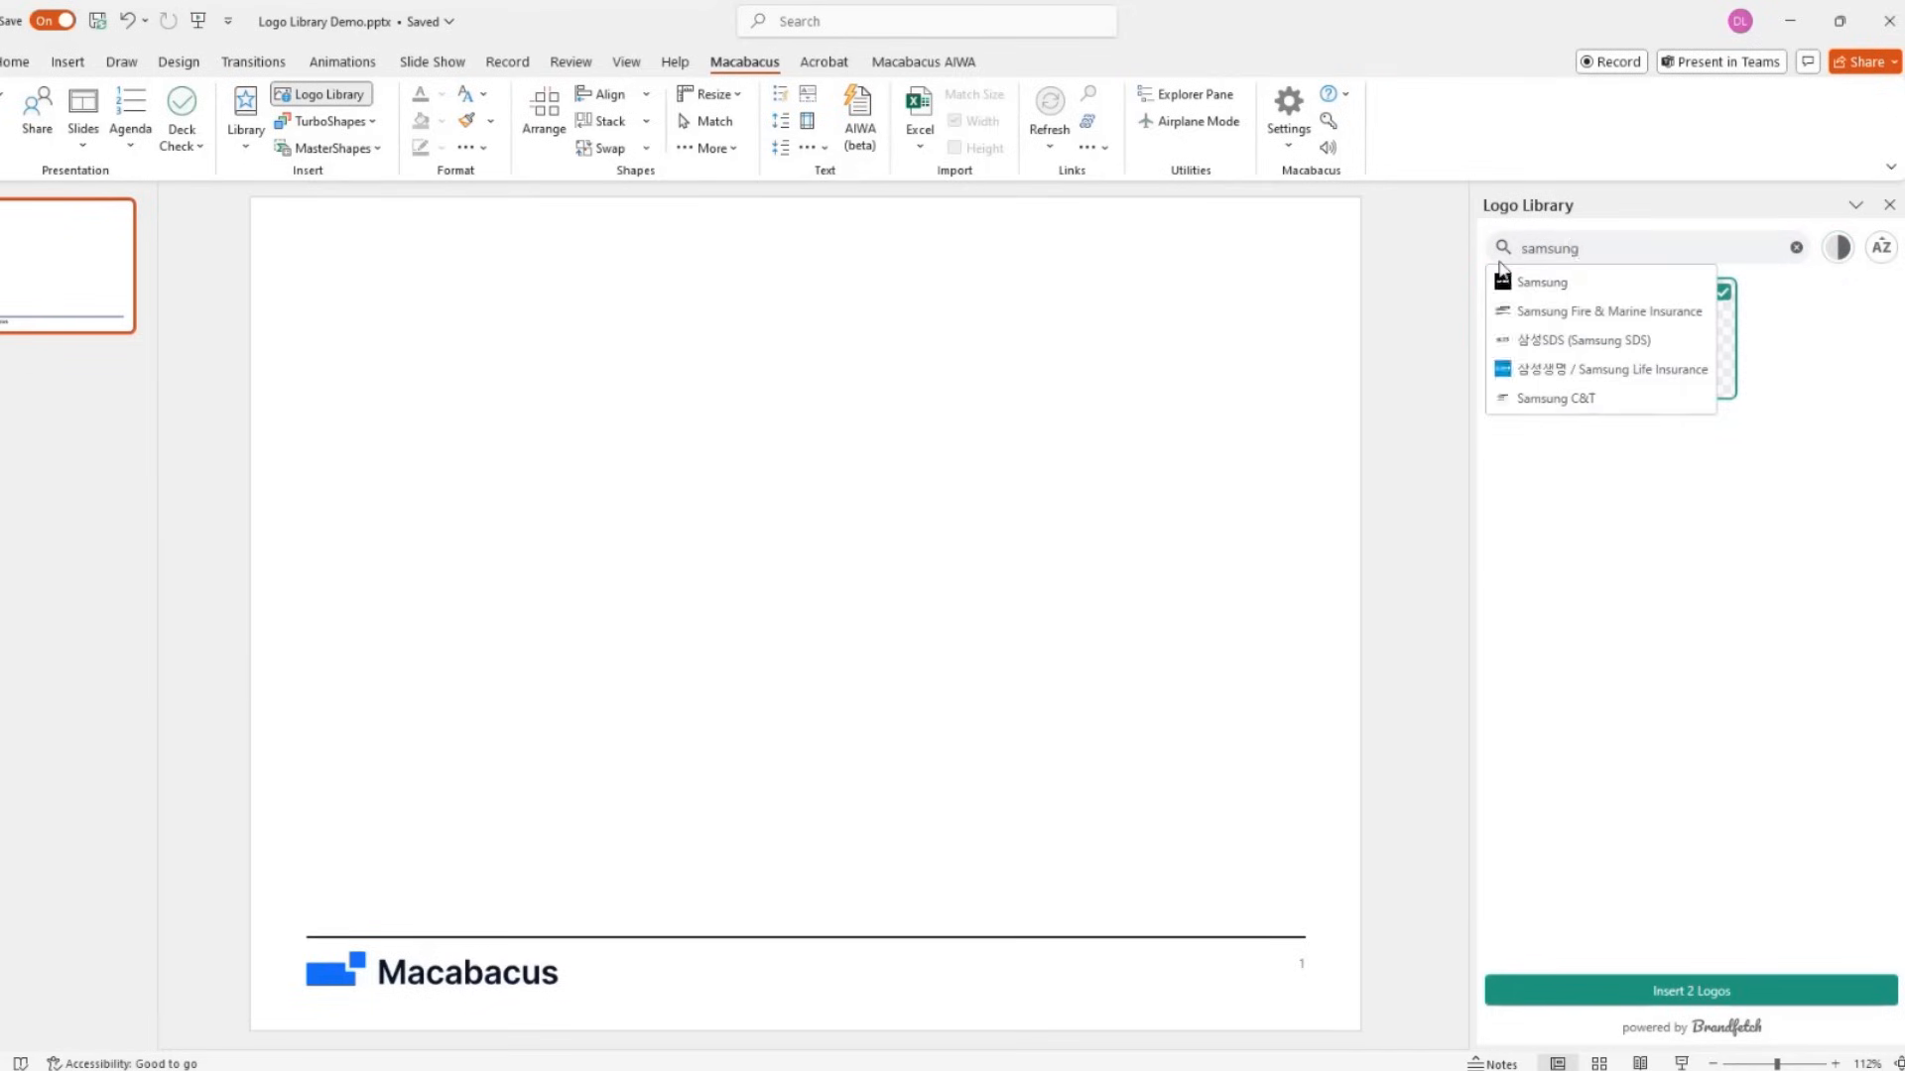
left_click(1541, 282)
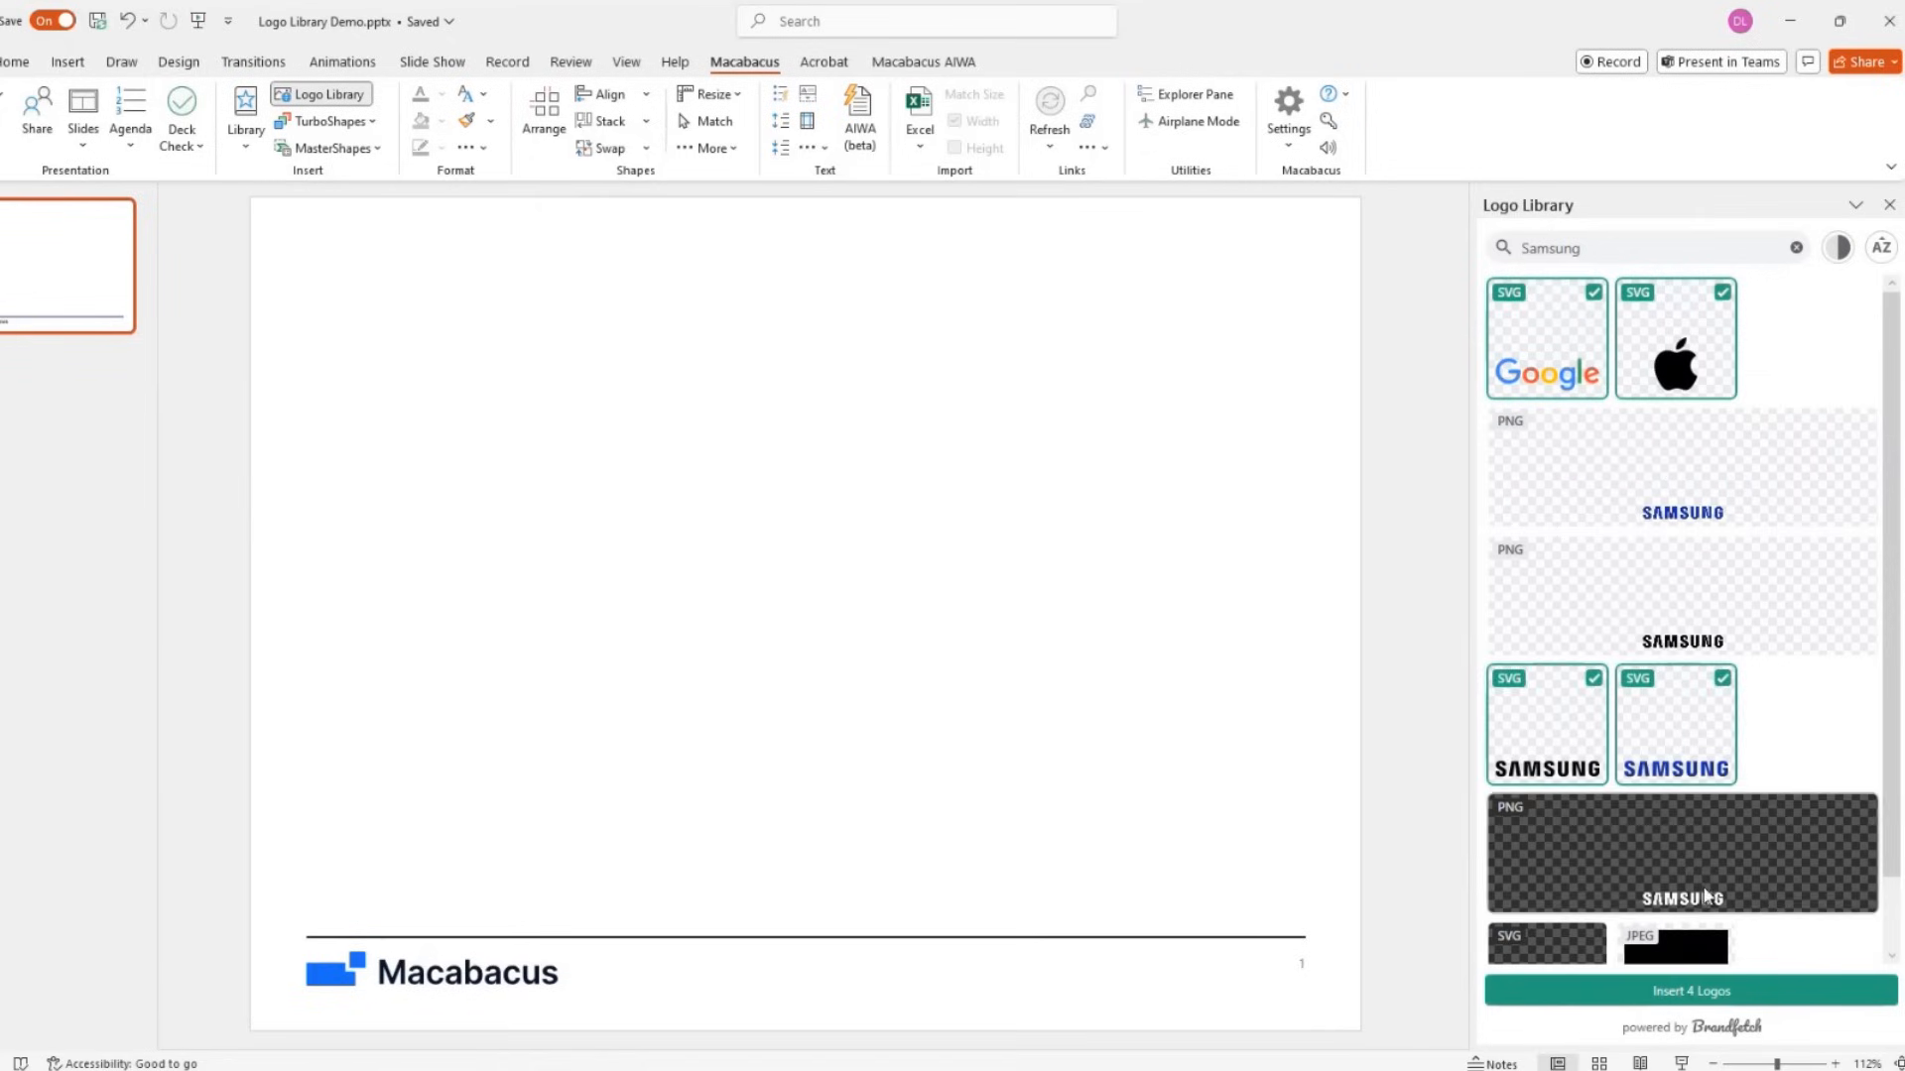
left_click(1681, 990)
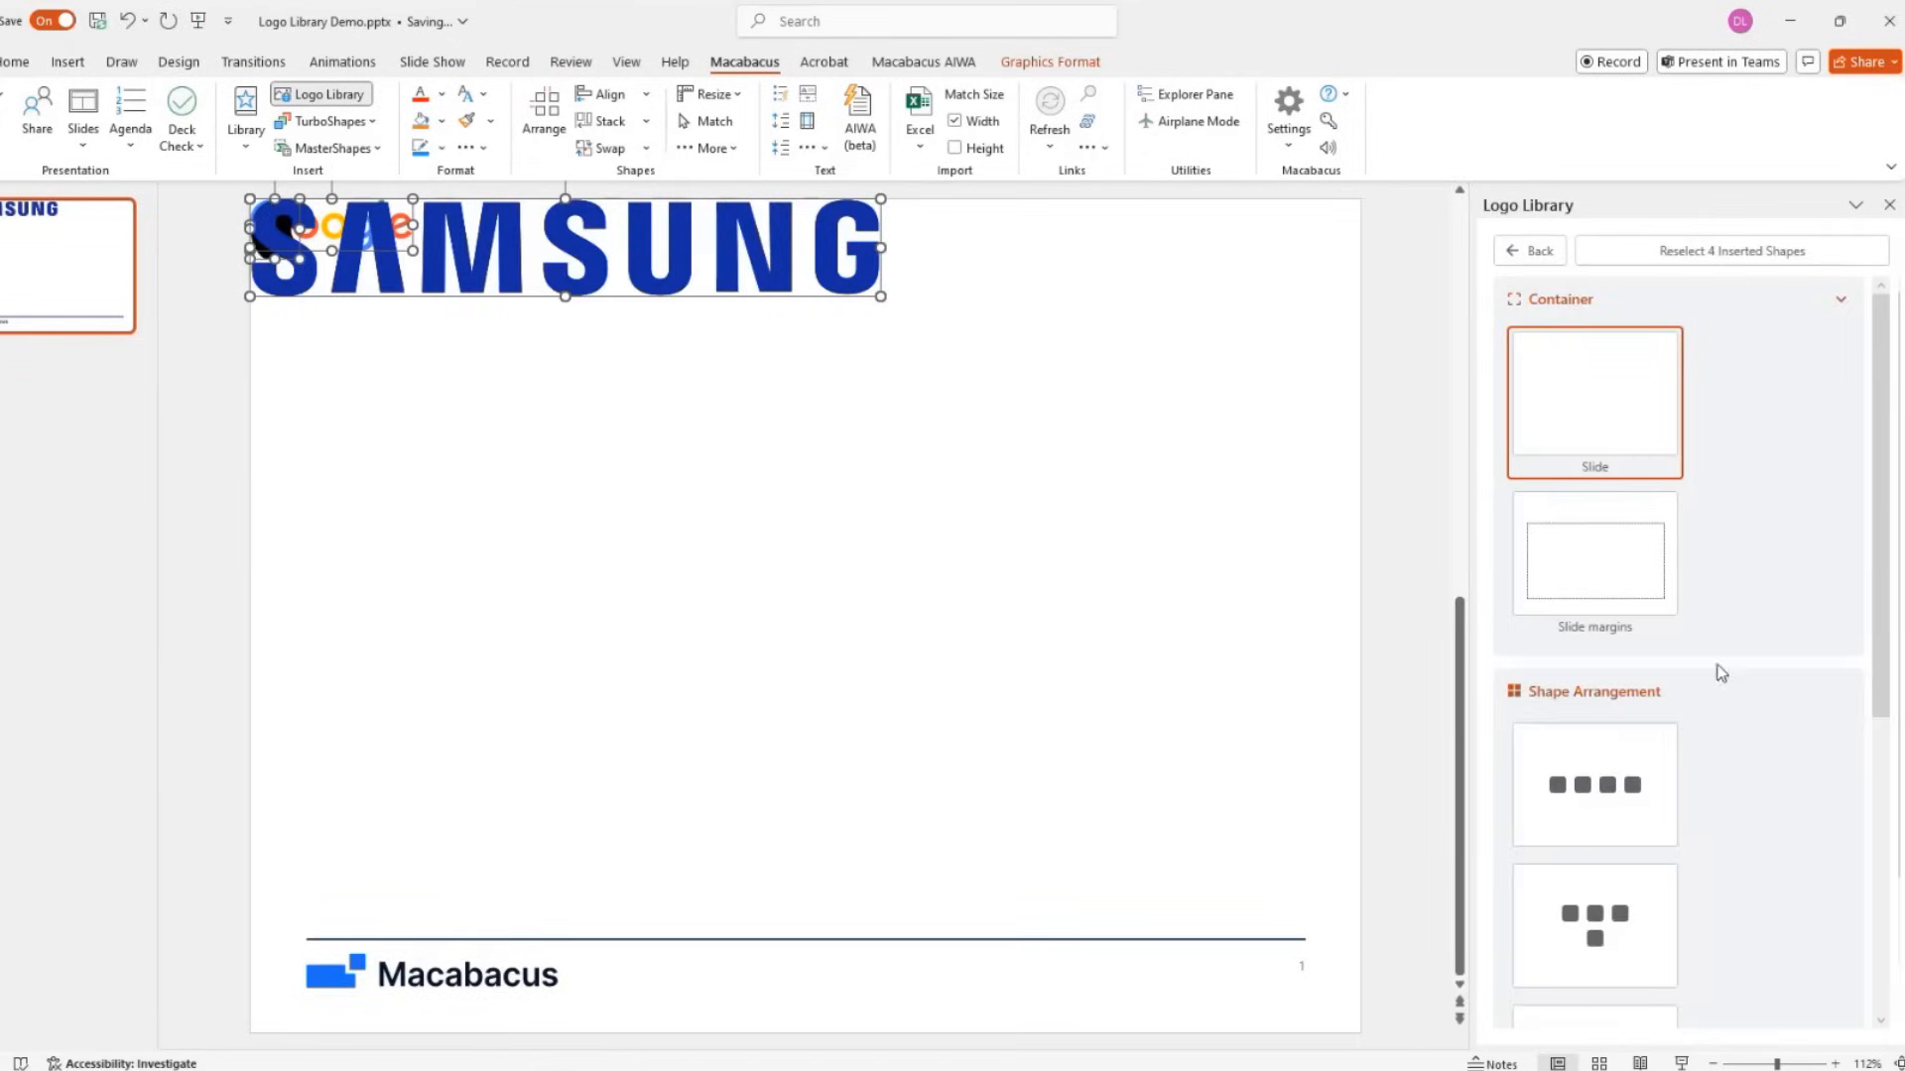
mouse_move(1739, 588)
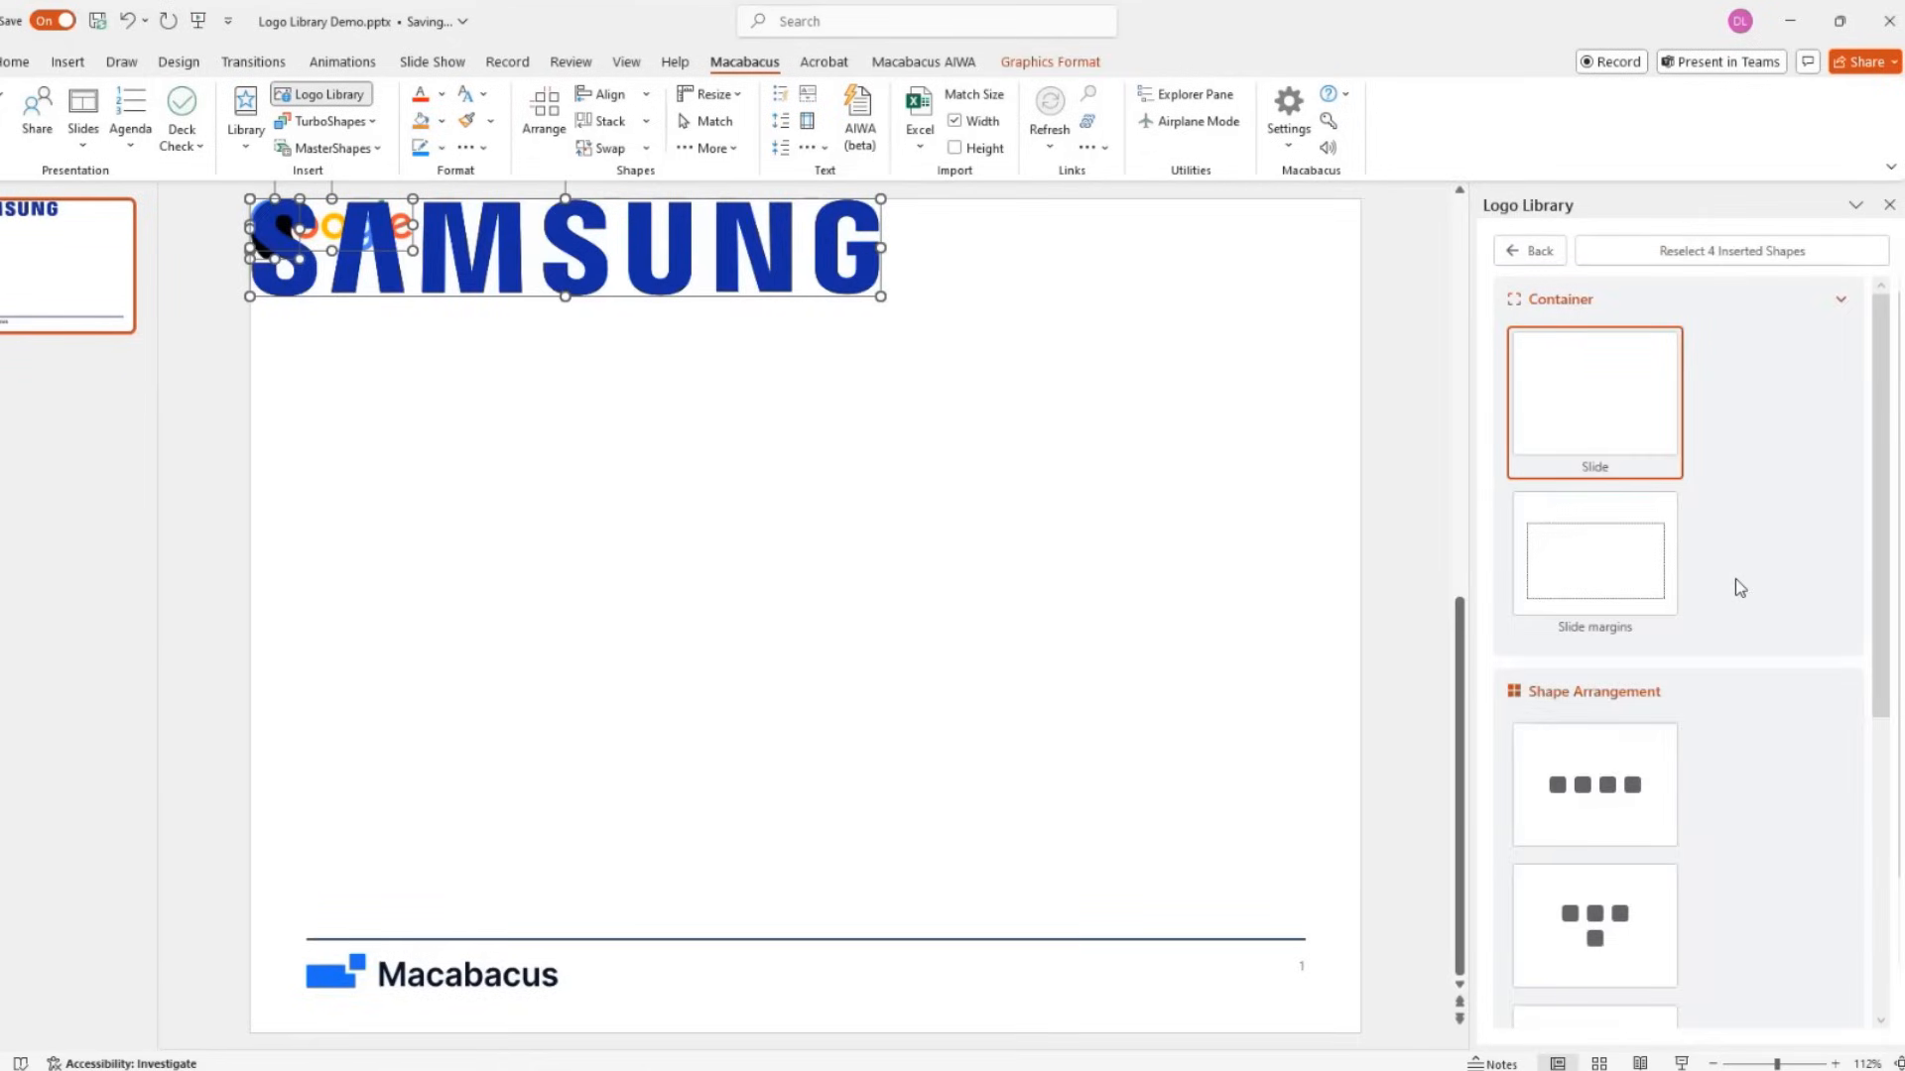
Scroll the Logo Library pane down to the Shape Arrangement options
scroll("down", 3)
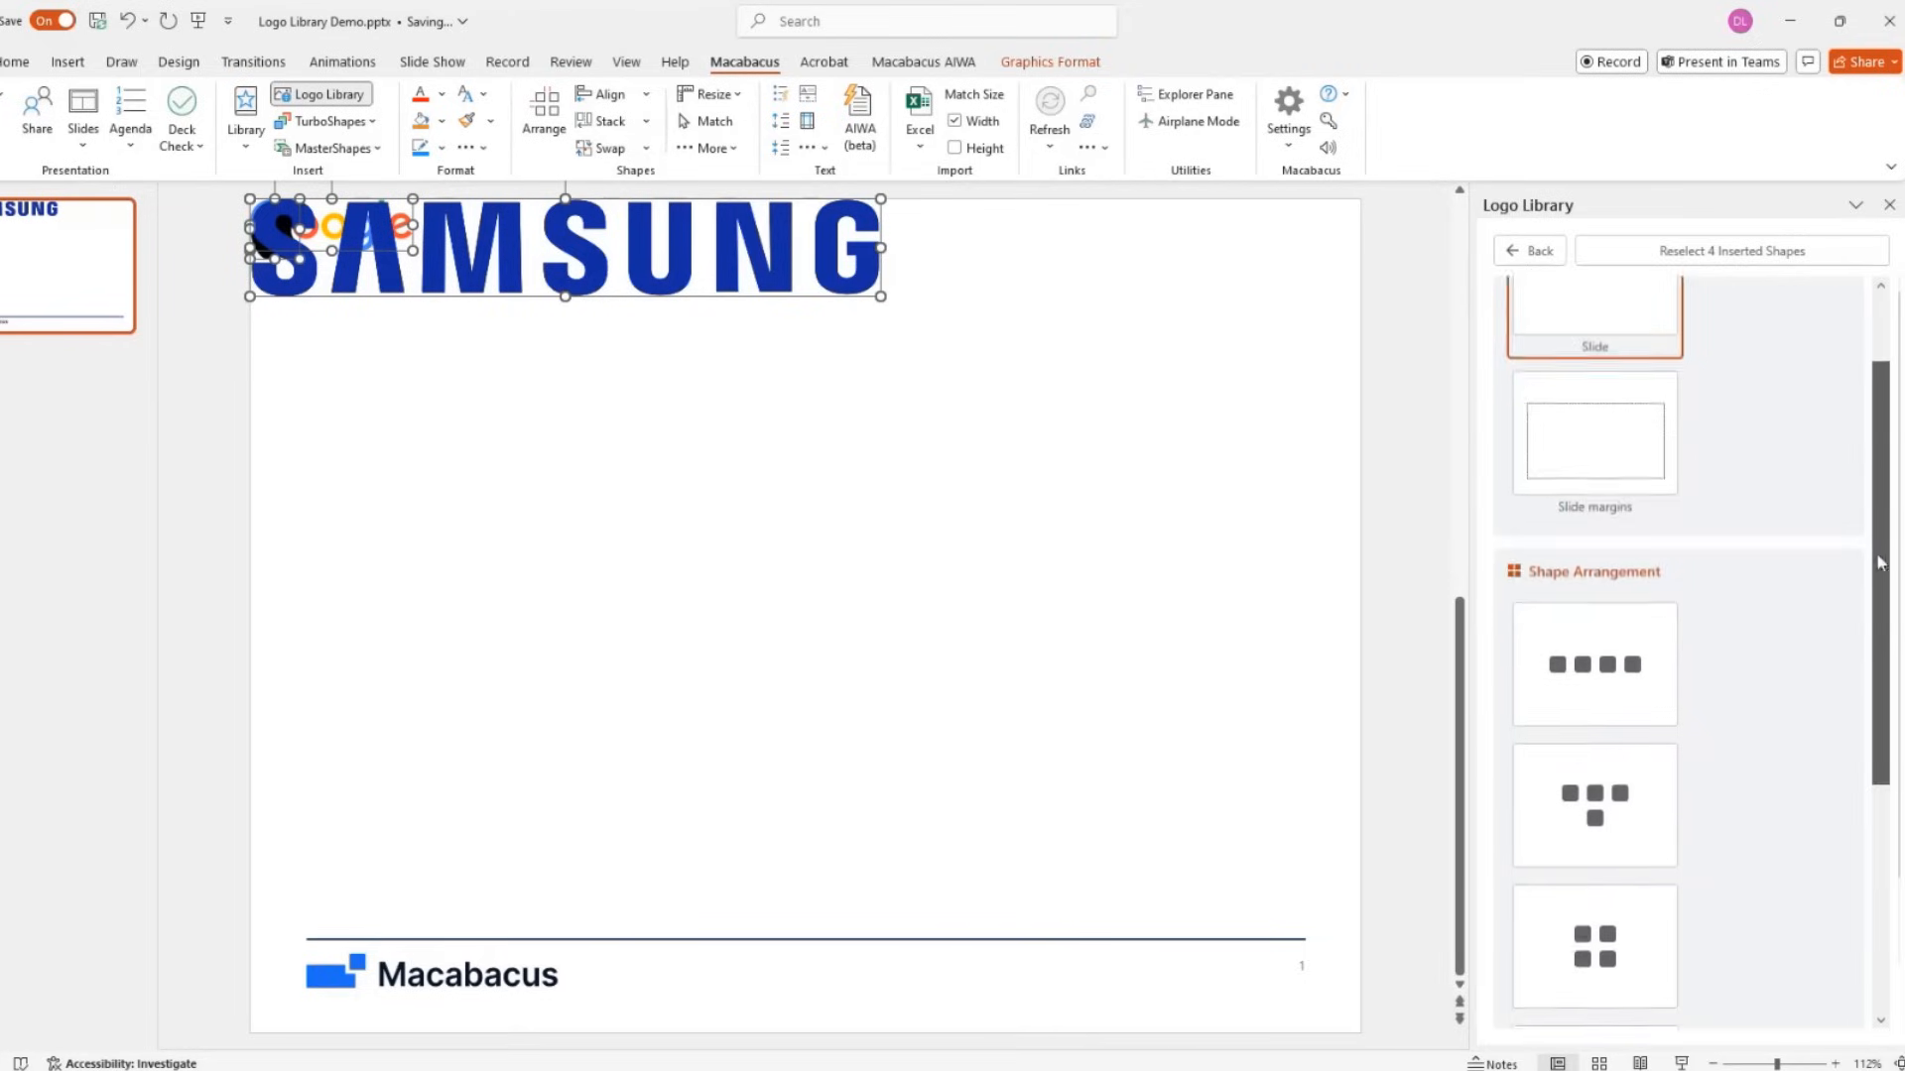
scroll("down", 3)
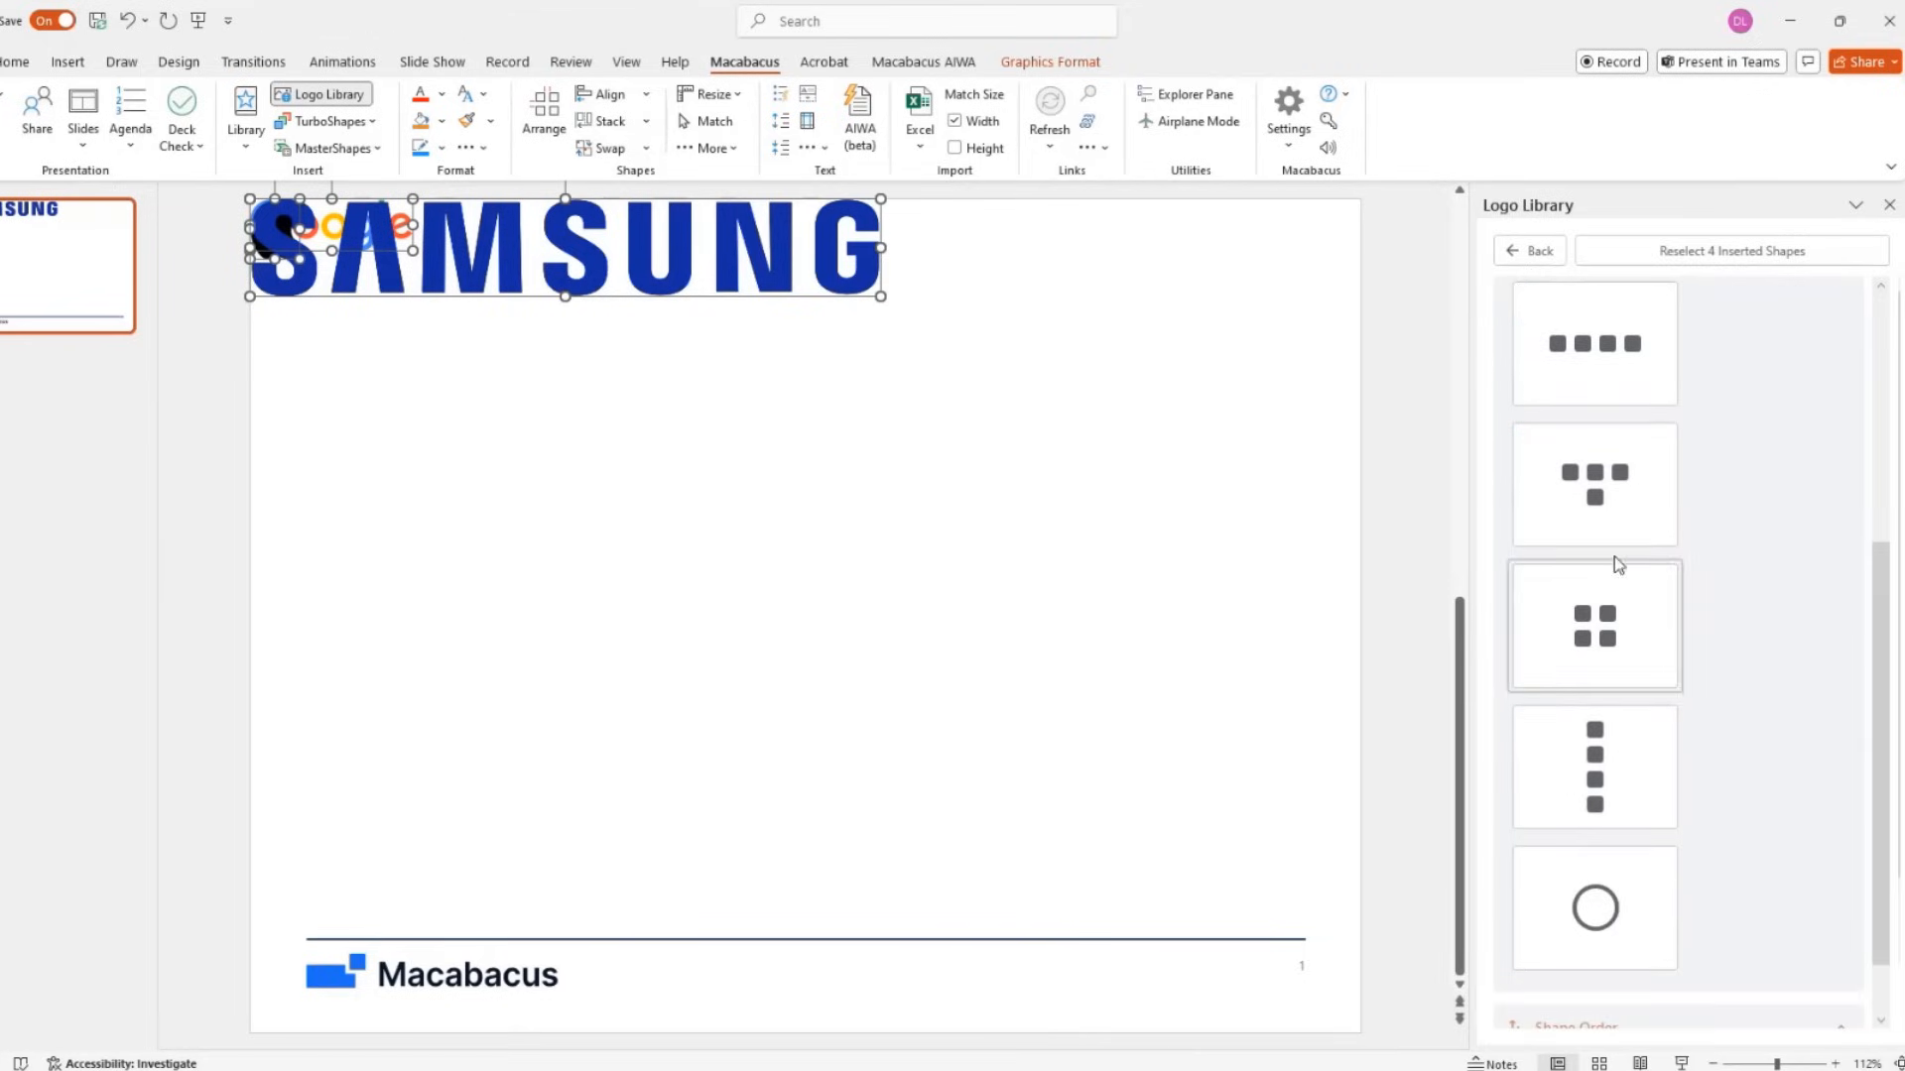
mouse_move(1603, 385)
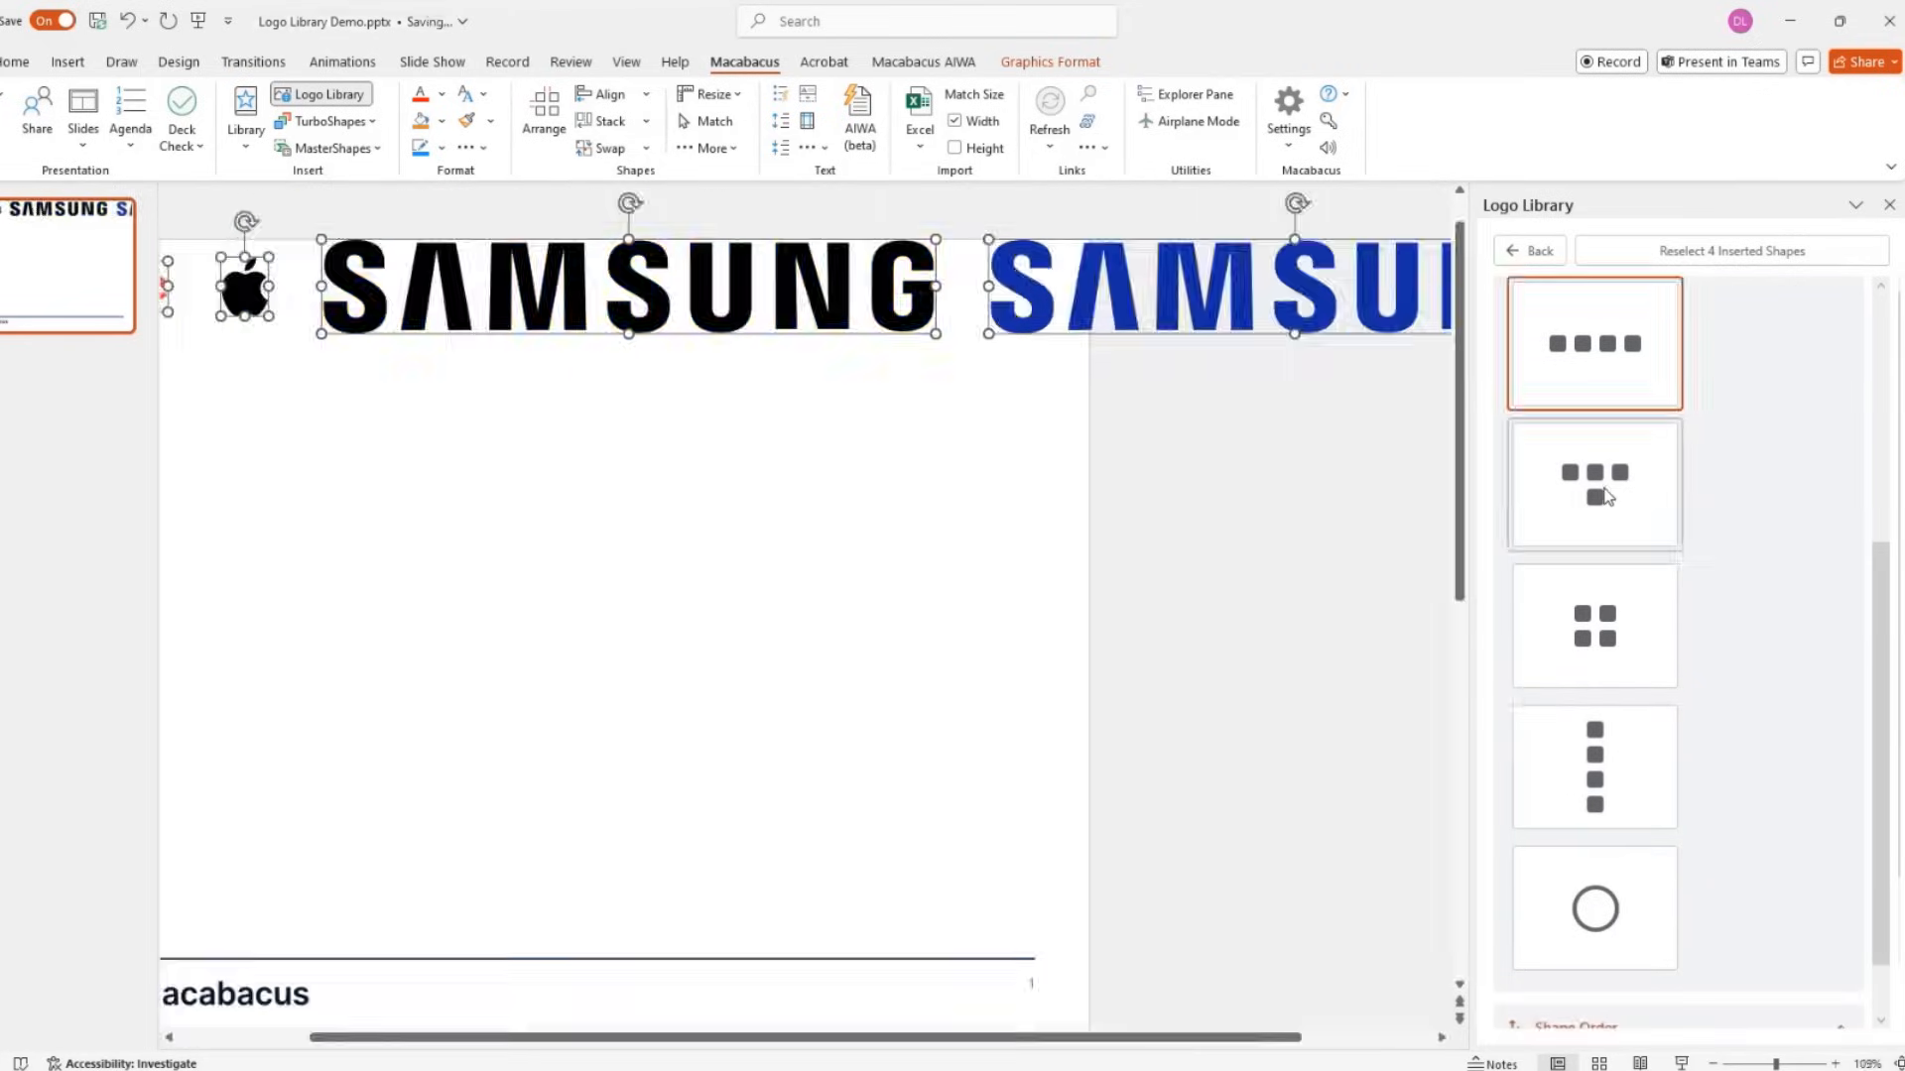
Arrange the logos in a vertical column, then move Apple above Google
left_click(1595, 765)
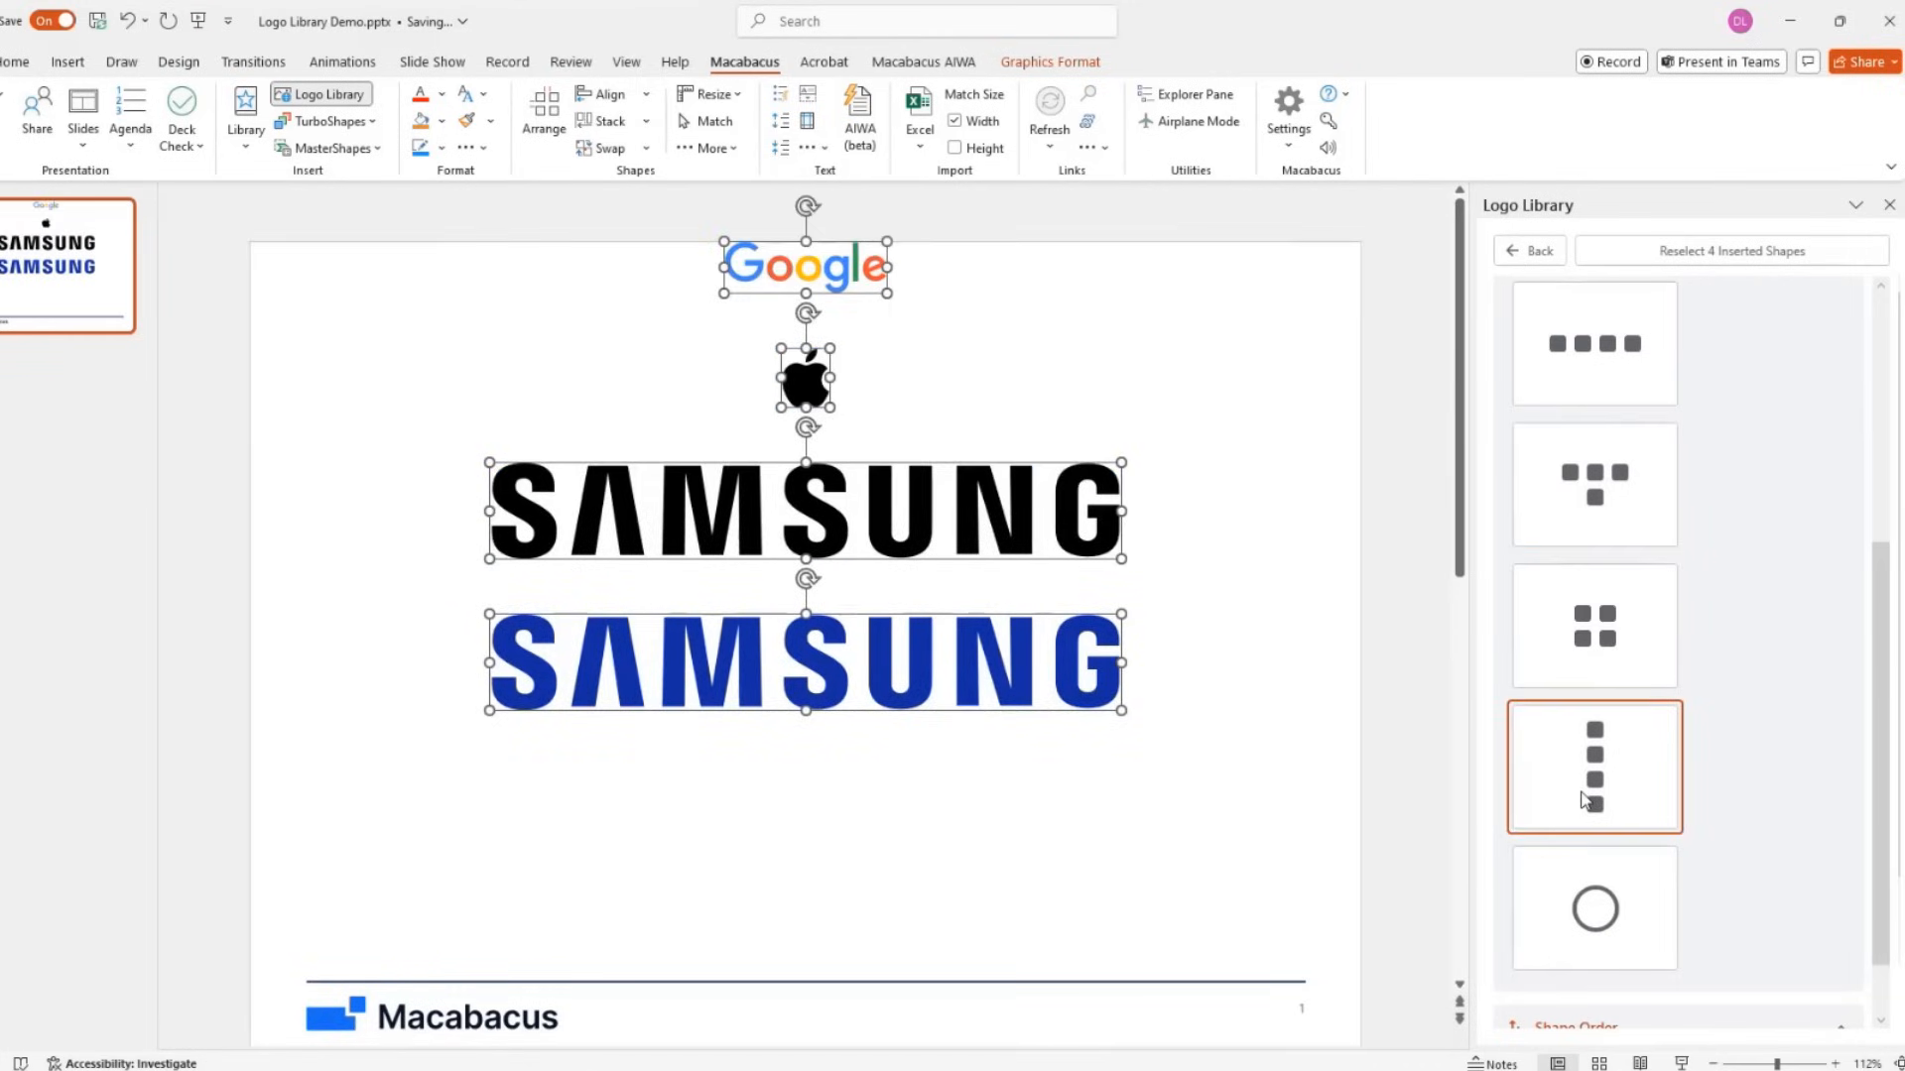
scroll("down", 3)
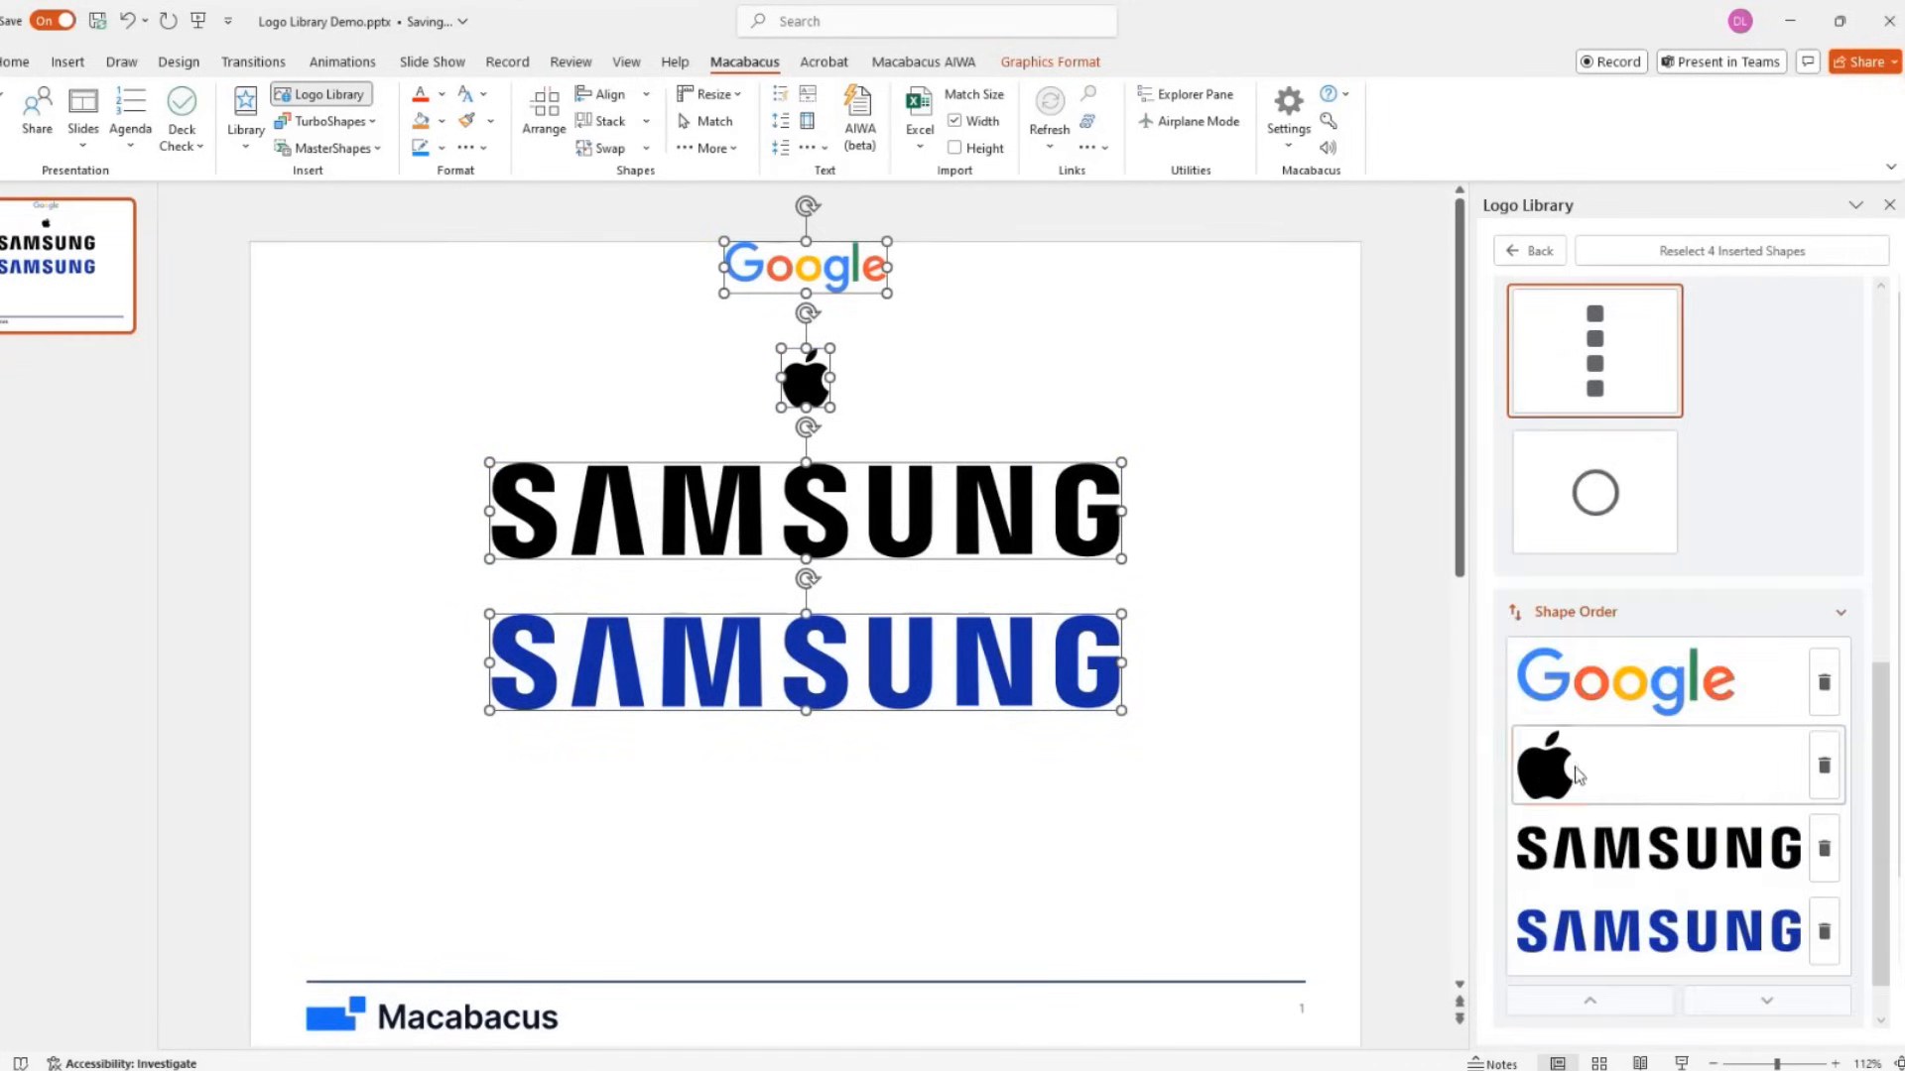
left_click(1589, 1000)
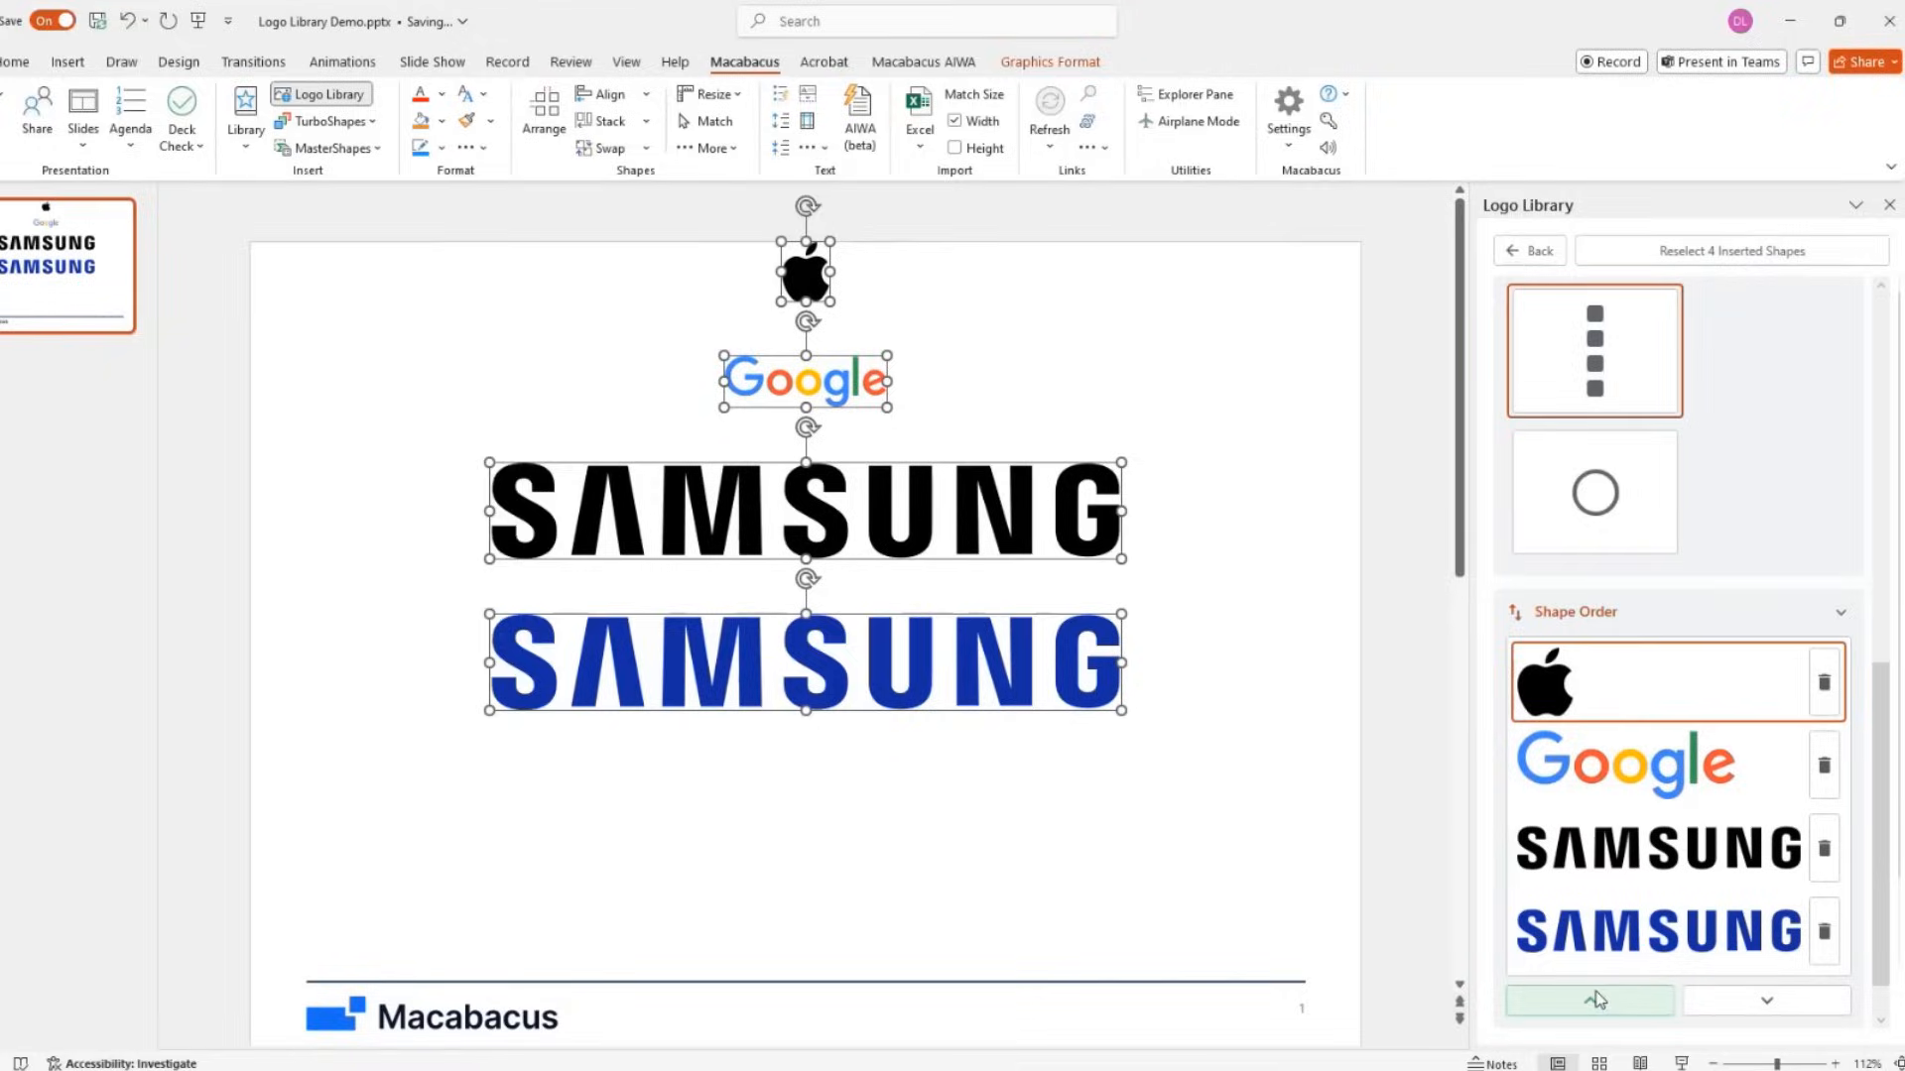